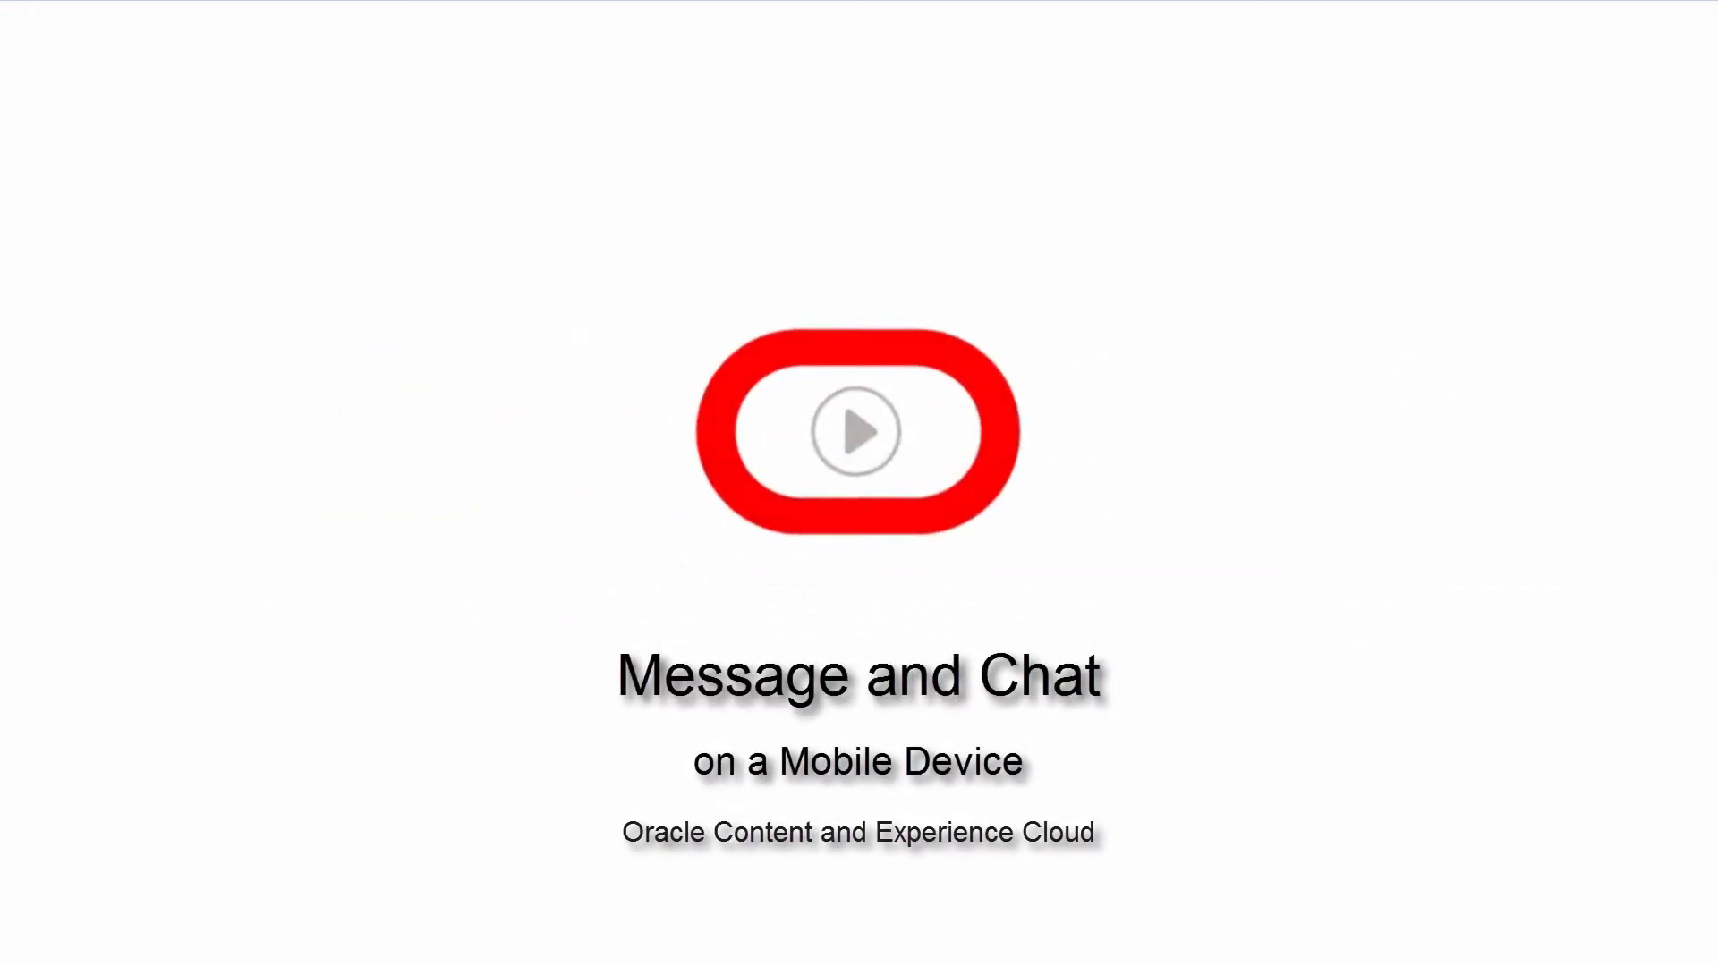
- Post 'This looks great!' in Contract.doc's conversation, then go to the tablet's app folder
{"action": "left_click", "coordinate": [858, 430]}
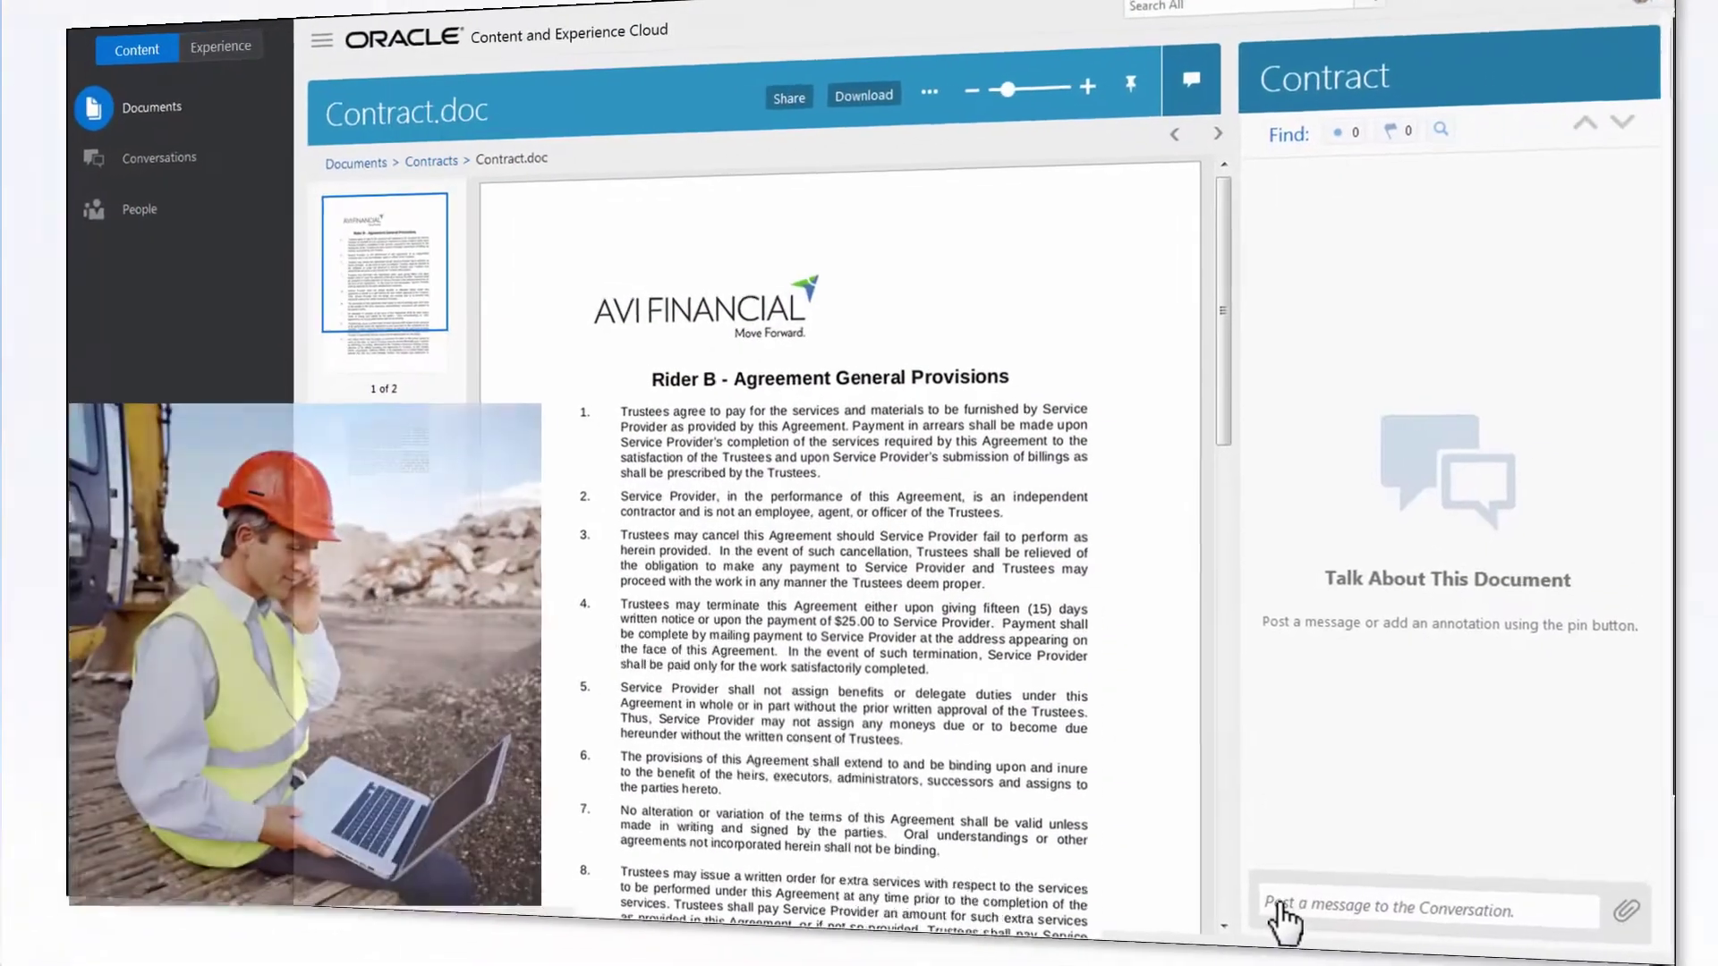
{"action": "type", "text": "This"}
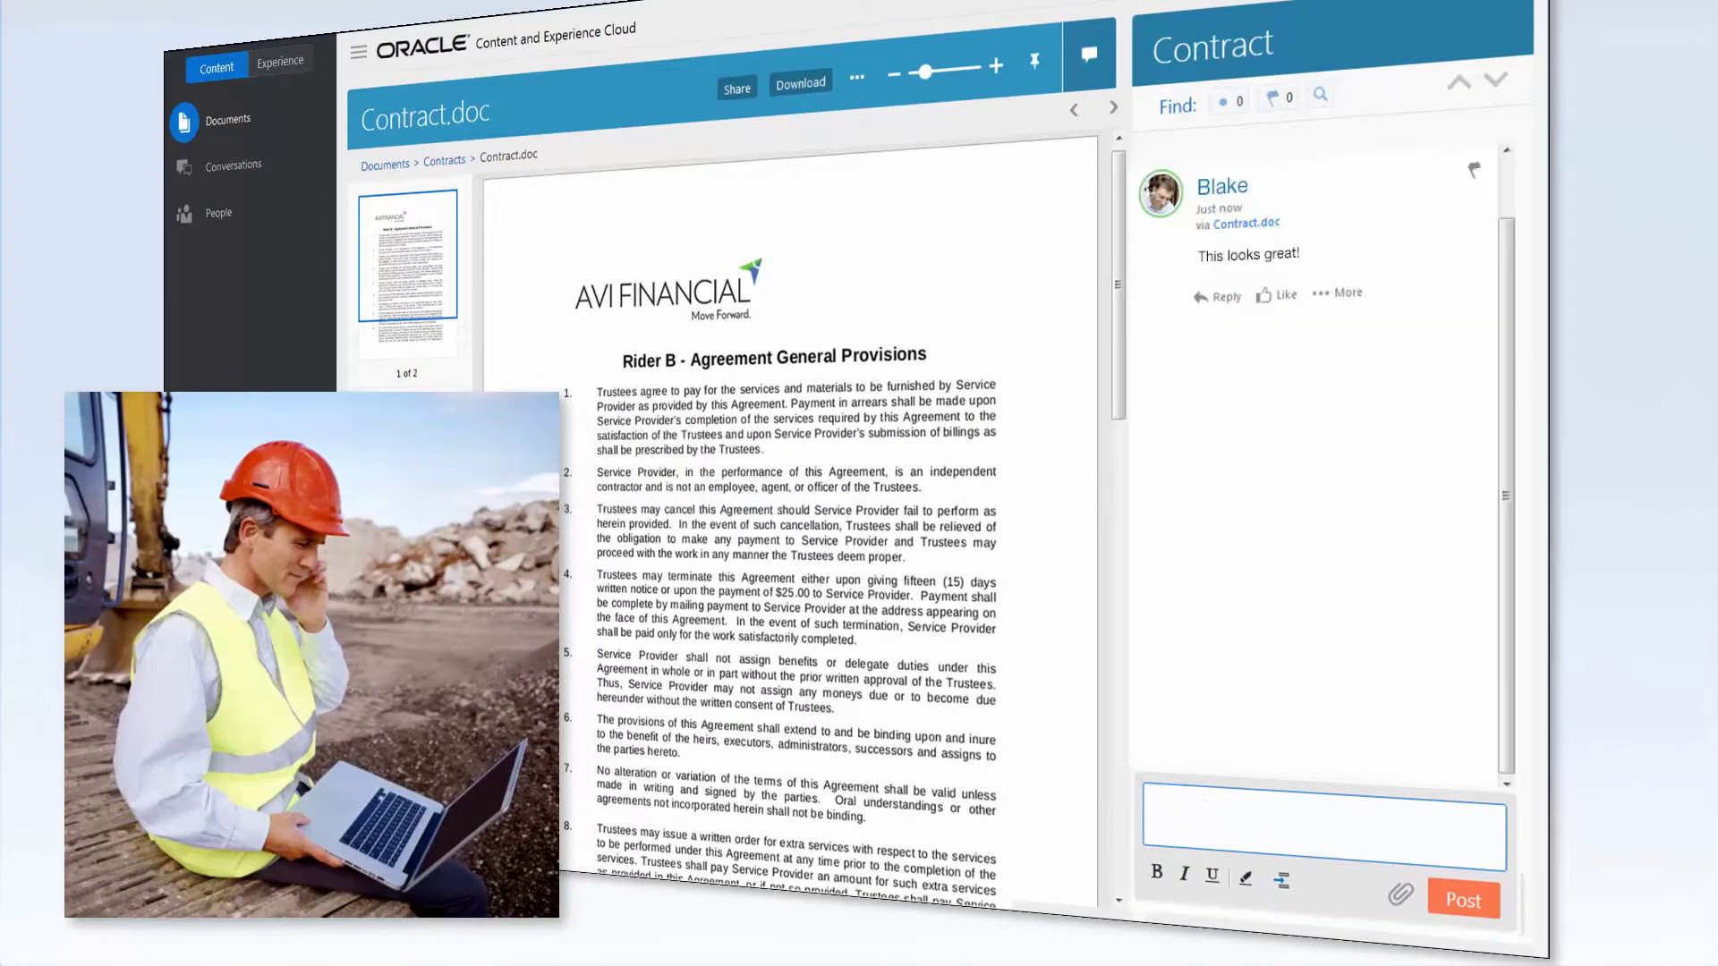
{"action": "type", "text": "Thanks - Liam, can you re"}
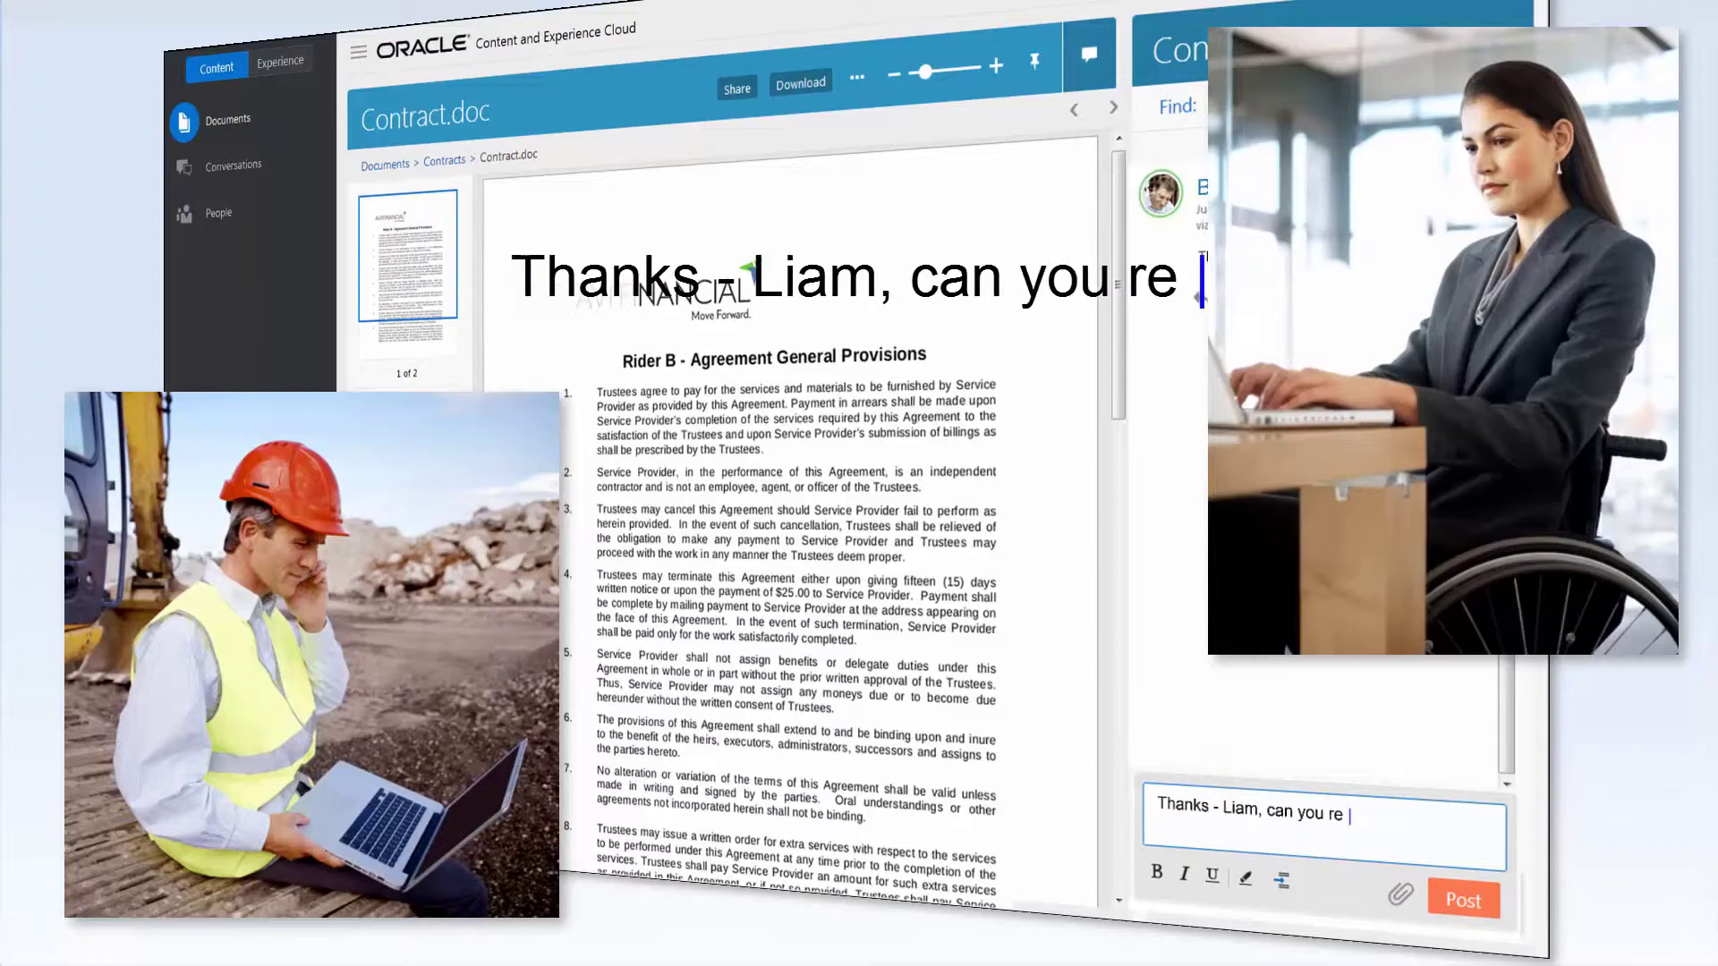
{"action": "left_click", "coordinate": [1463, 900]}
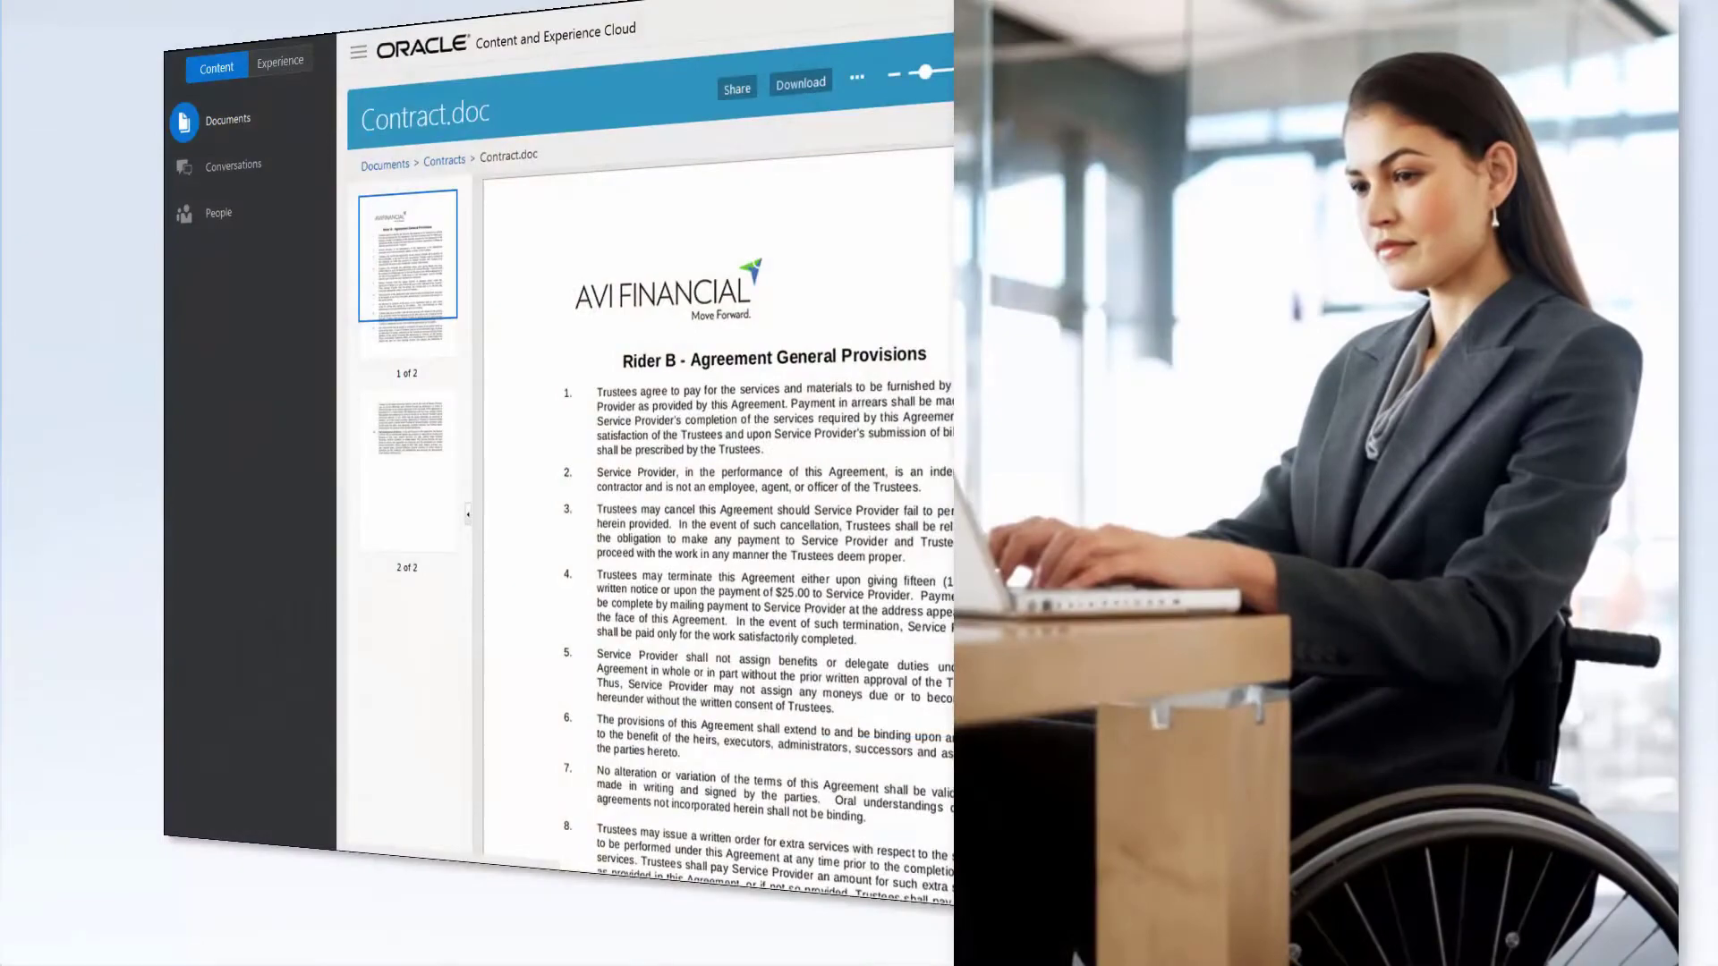
{"action": "left_click", "coordinate": [443, 158]}
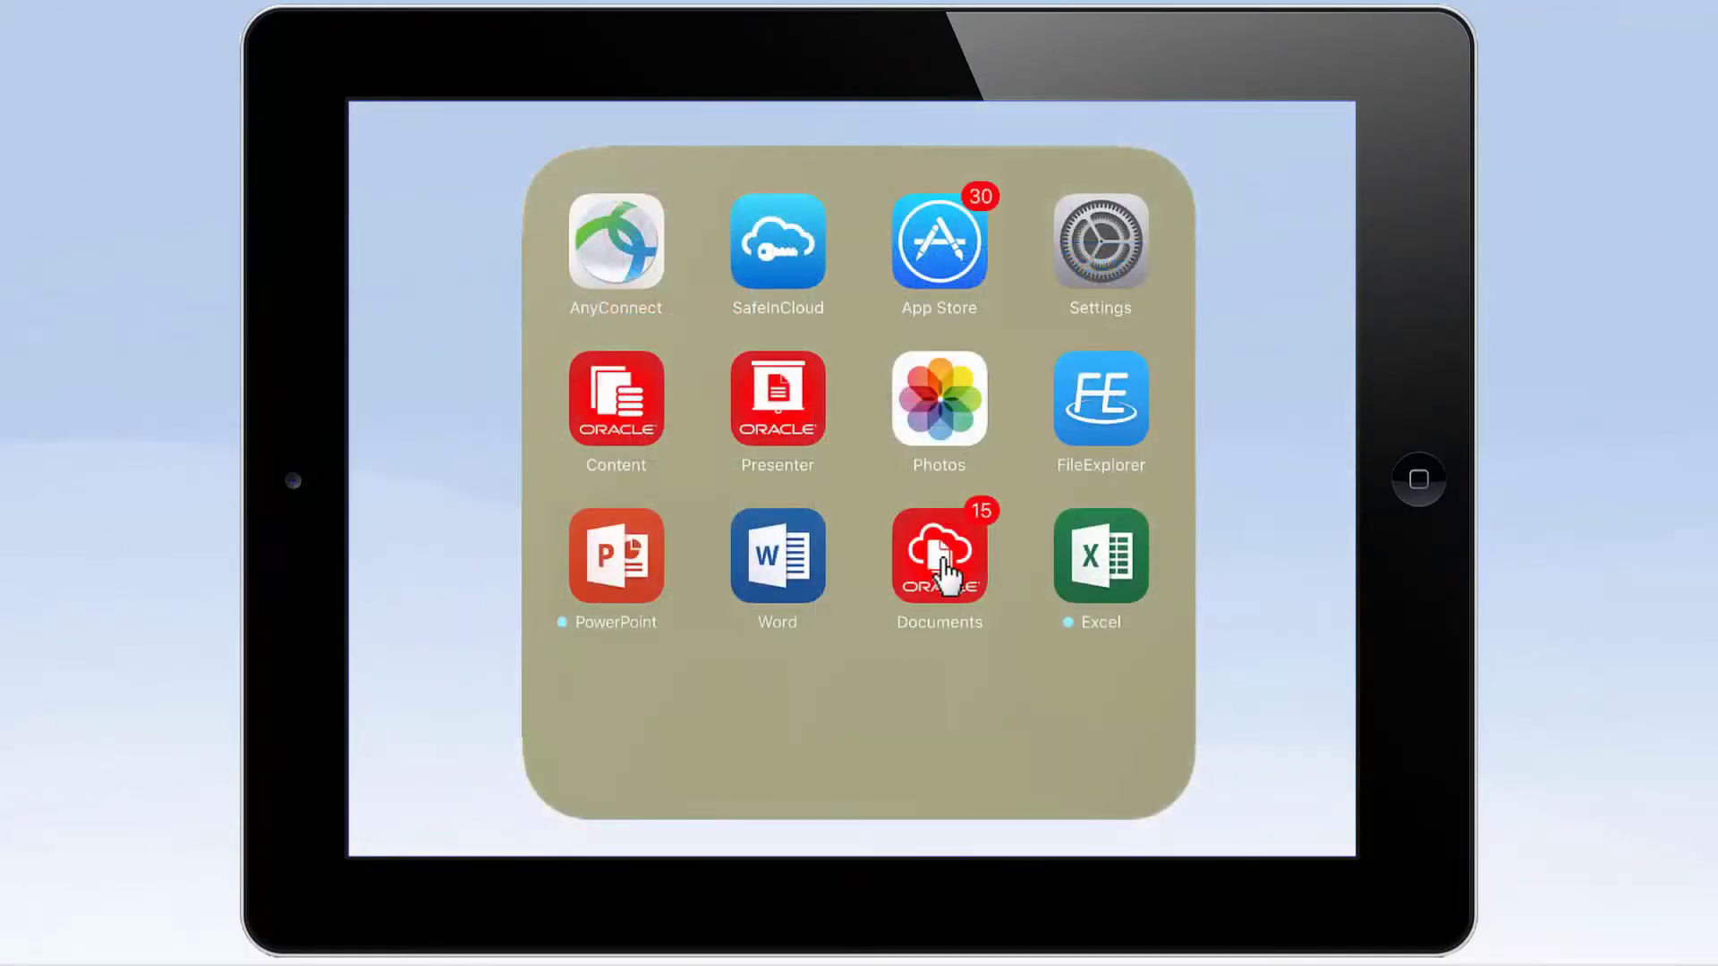
- Launch Documents, play getting_started.mp4 from the Demo folder, then return to browsing
{"action": "left_click", "coordinate": [938, 558]}
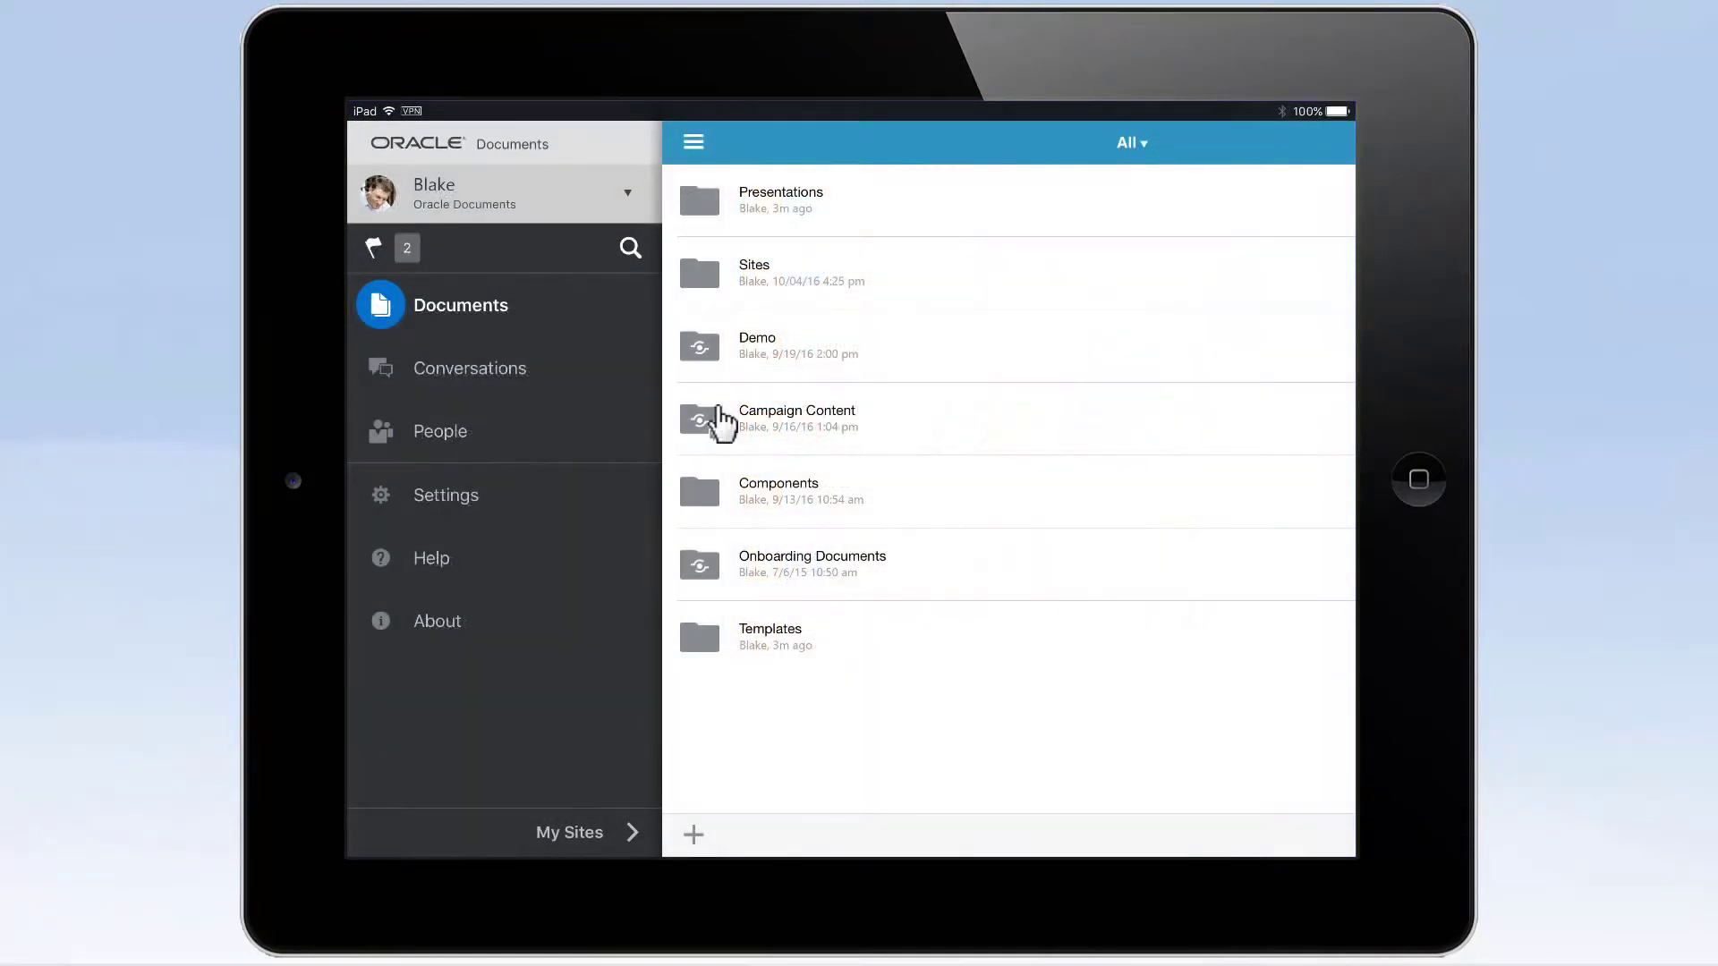
{"action": "left_click", "coordinate": [756, 346]}
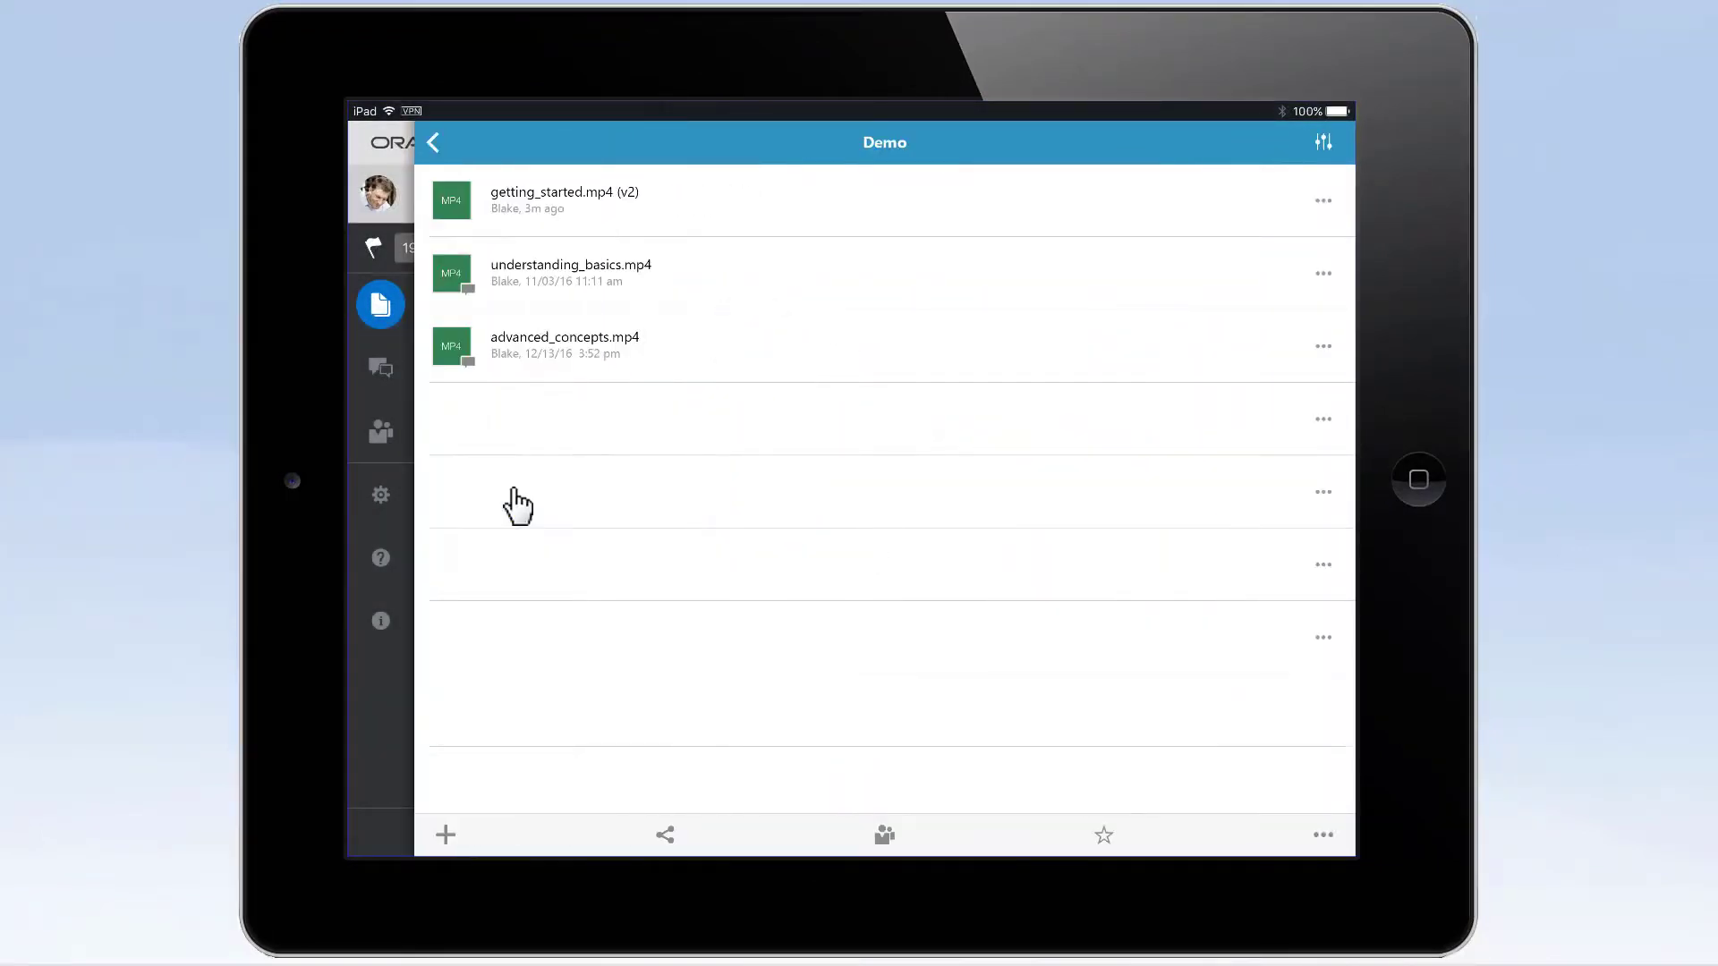
{"action": "left_click", "coordinate": [565, 201]}
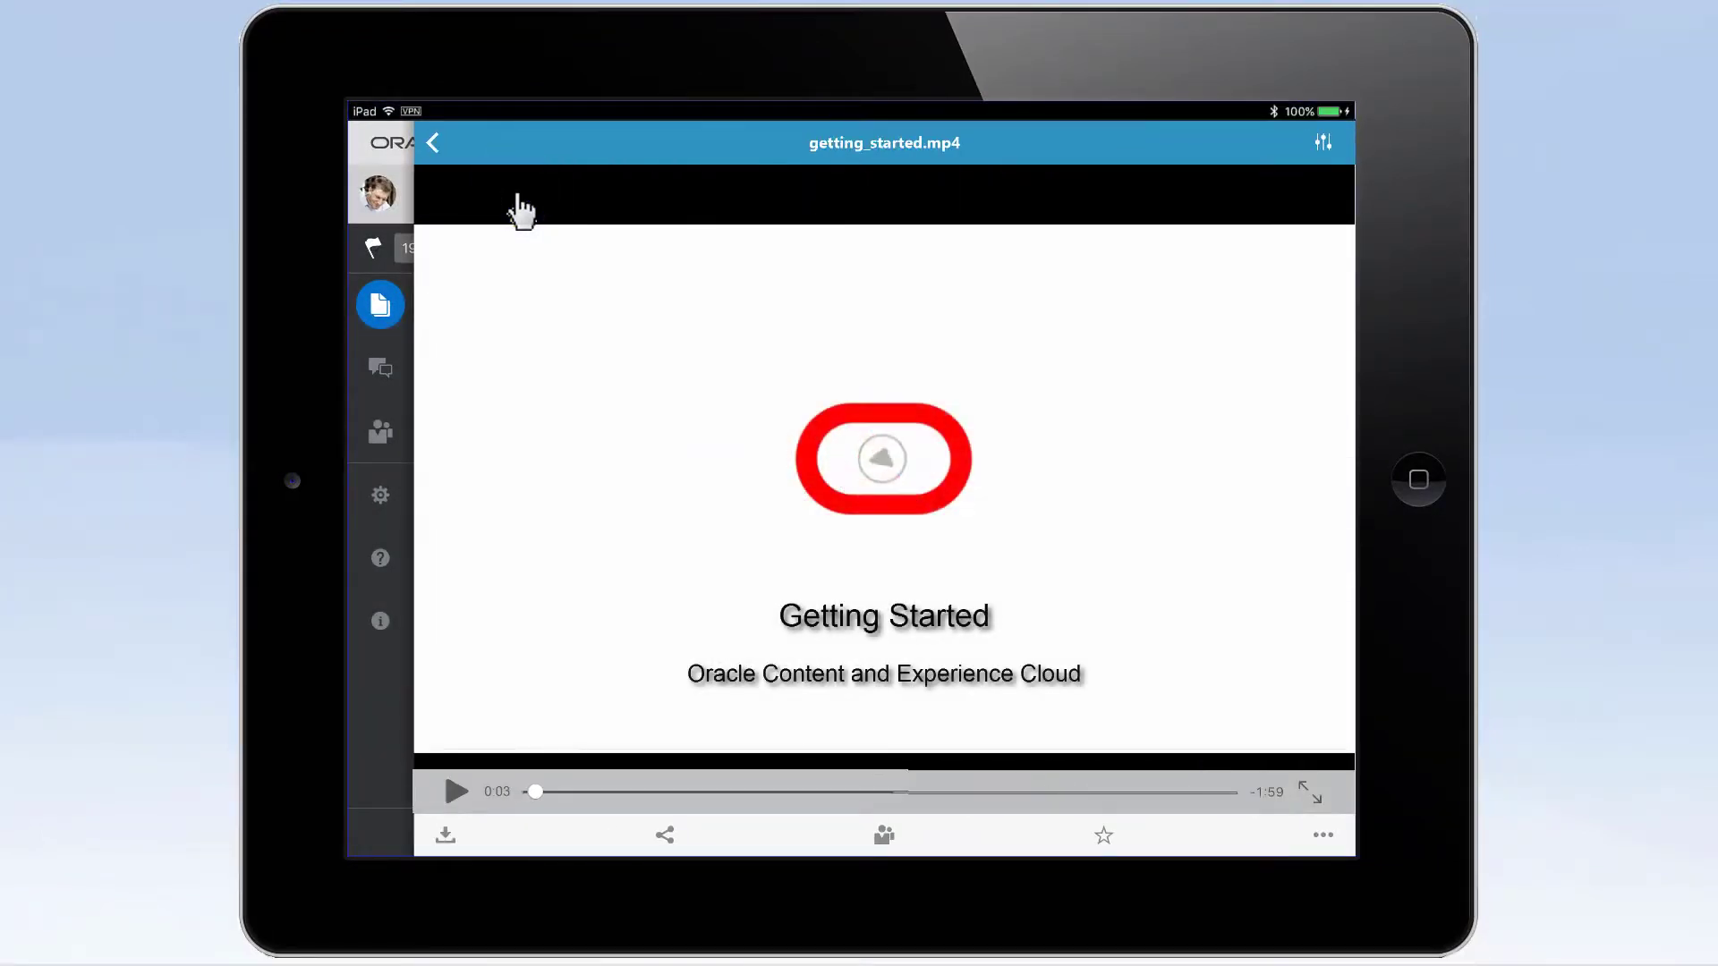
{"action": "left_click", "coordinate": [883, 459]}
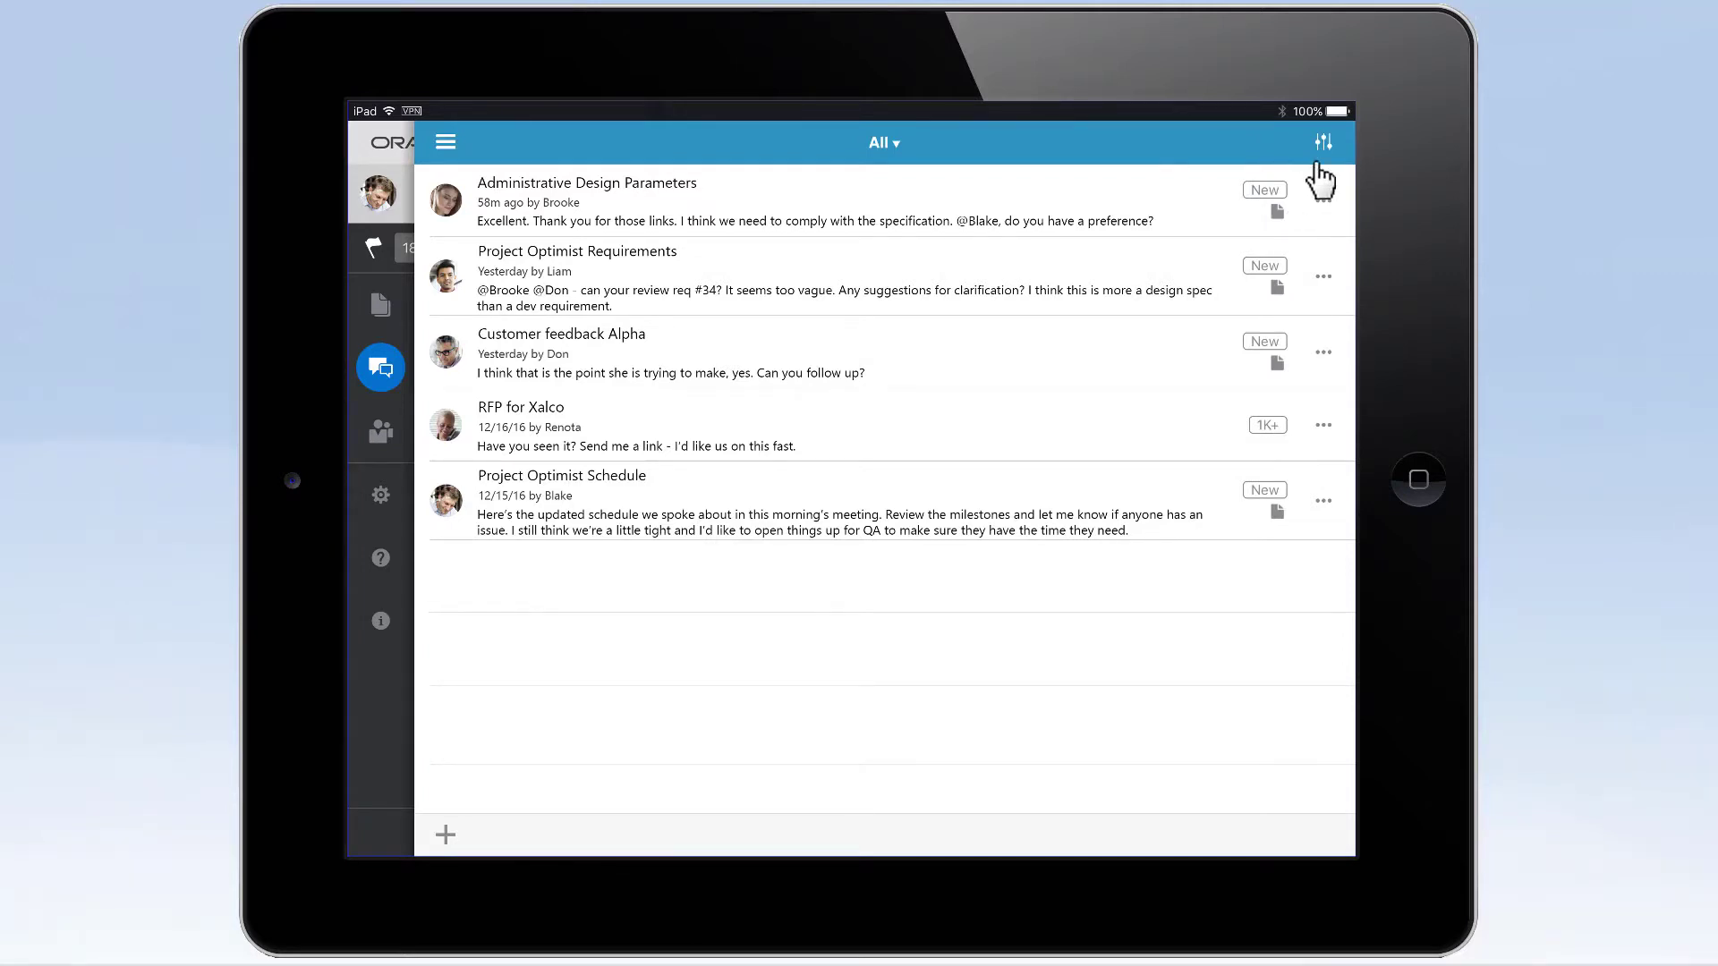
- Check the Last Updated ordering, then sort conversations by Unread Posts
{"action": "left_click", "coordinate": [1323, 142]}
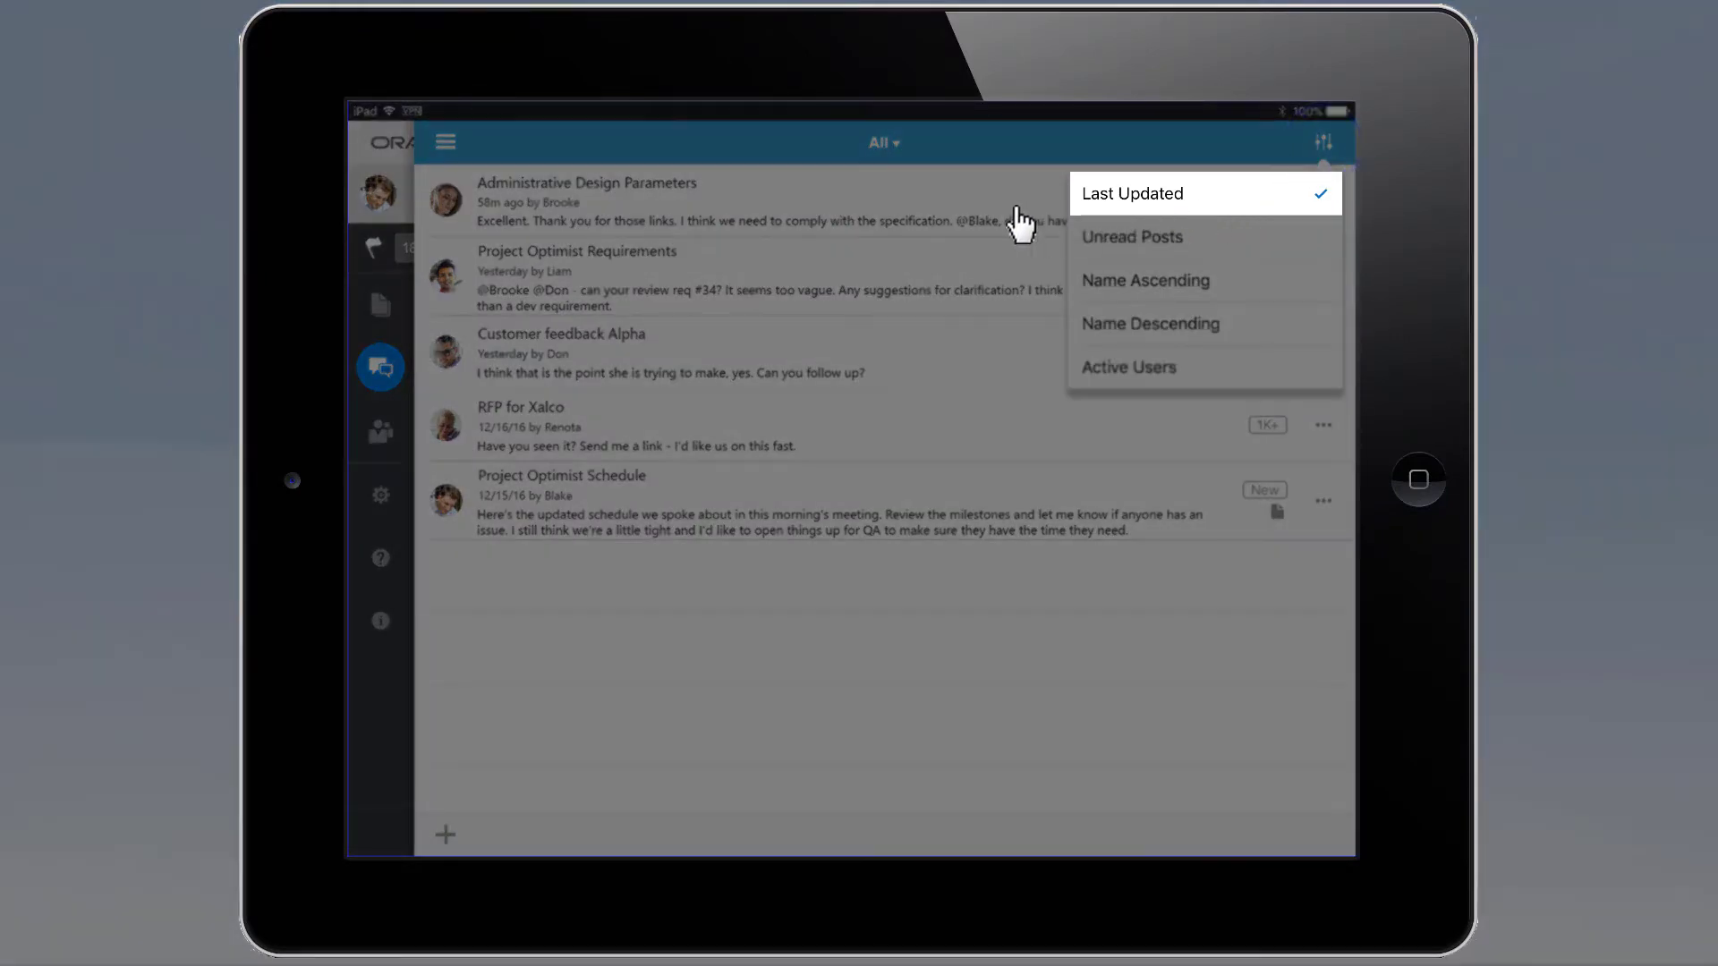
{"action": "left_click", "coordinate": [1130, 193]}
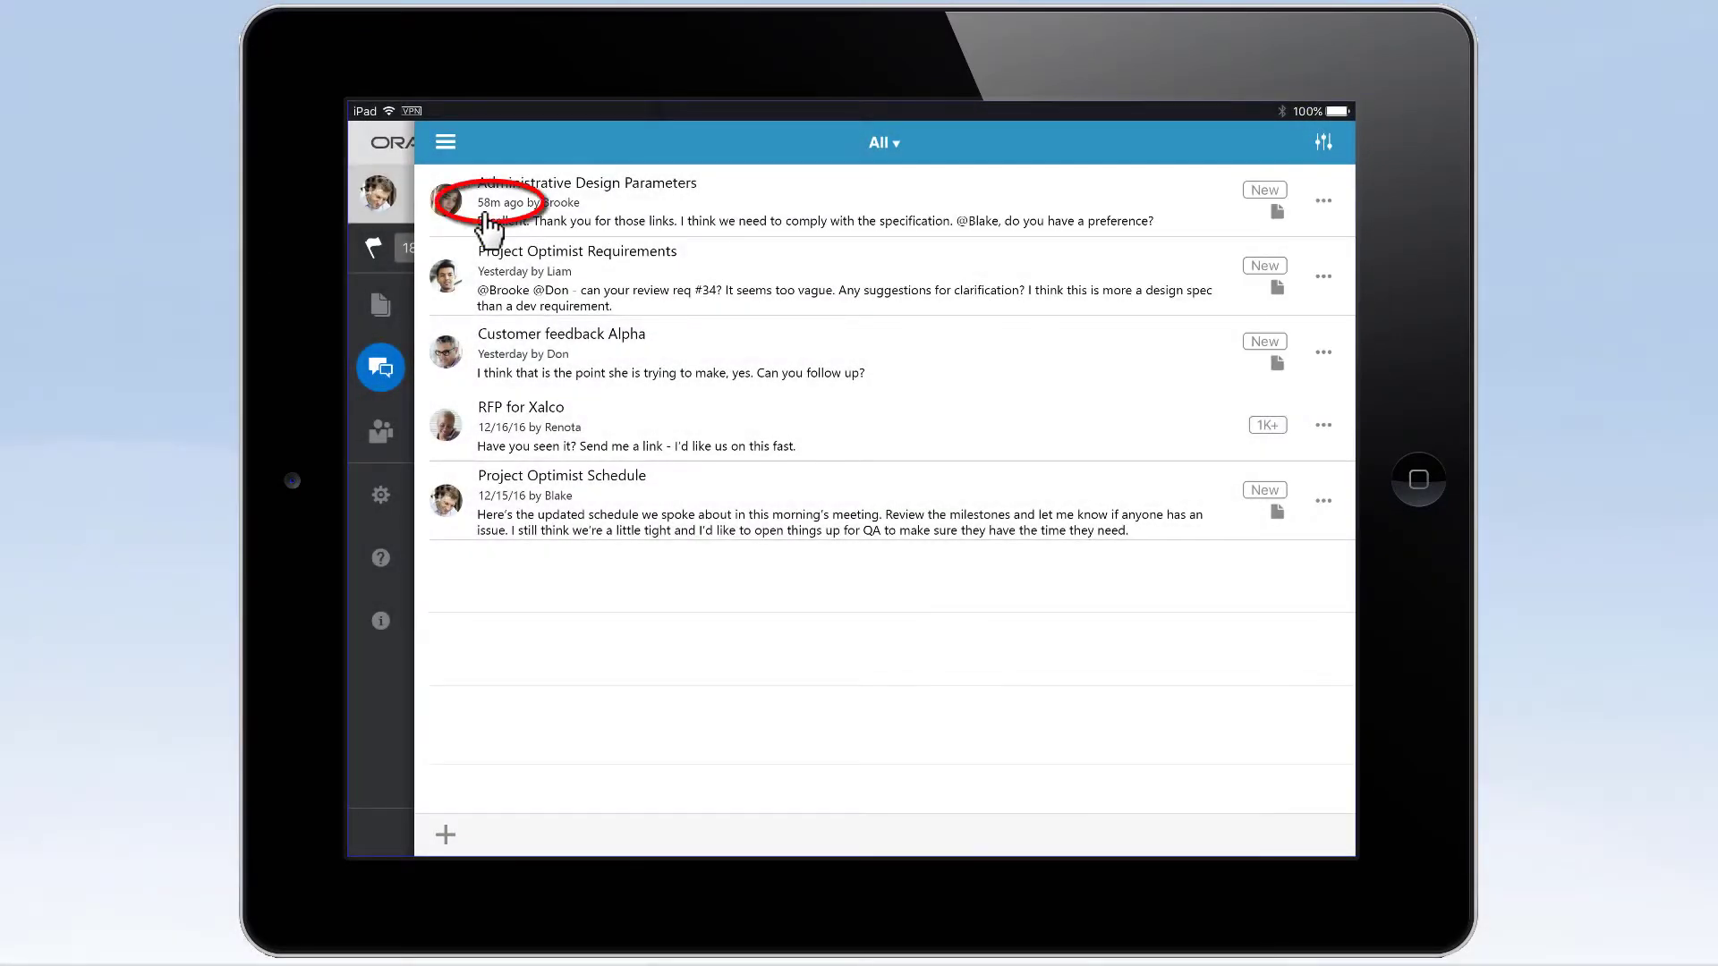
{"action": "mouse_move", "coordinate": [818, 200]}
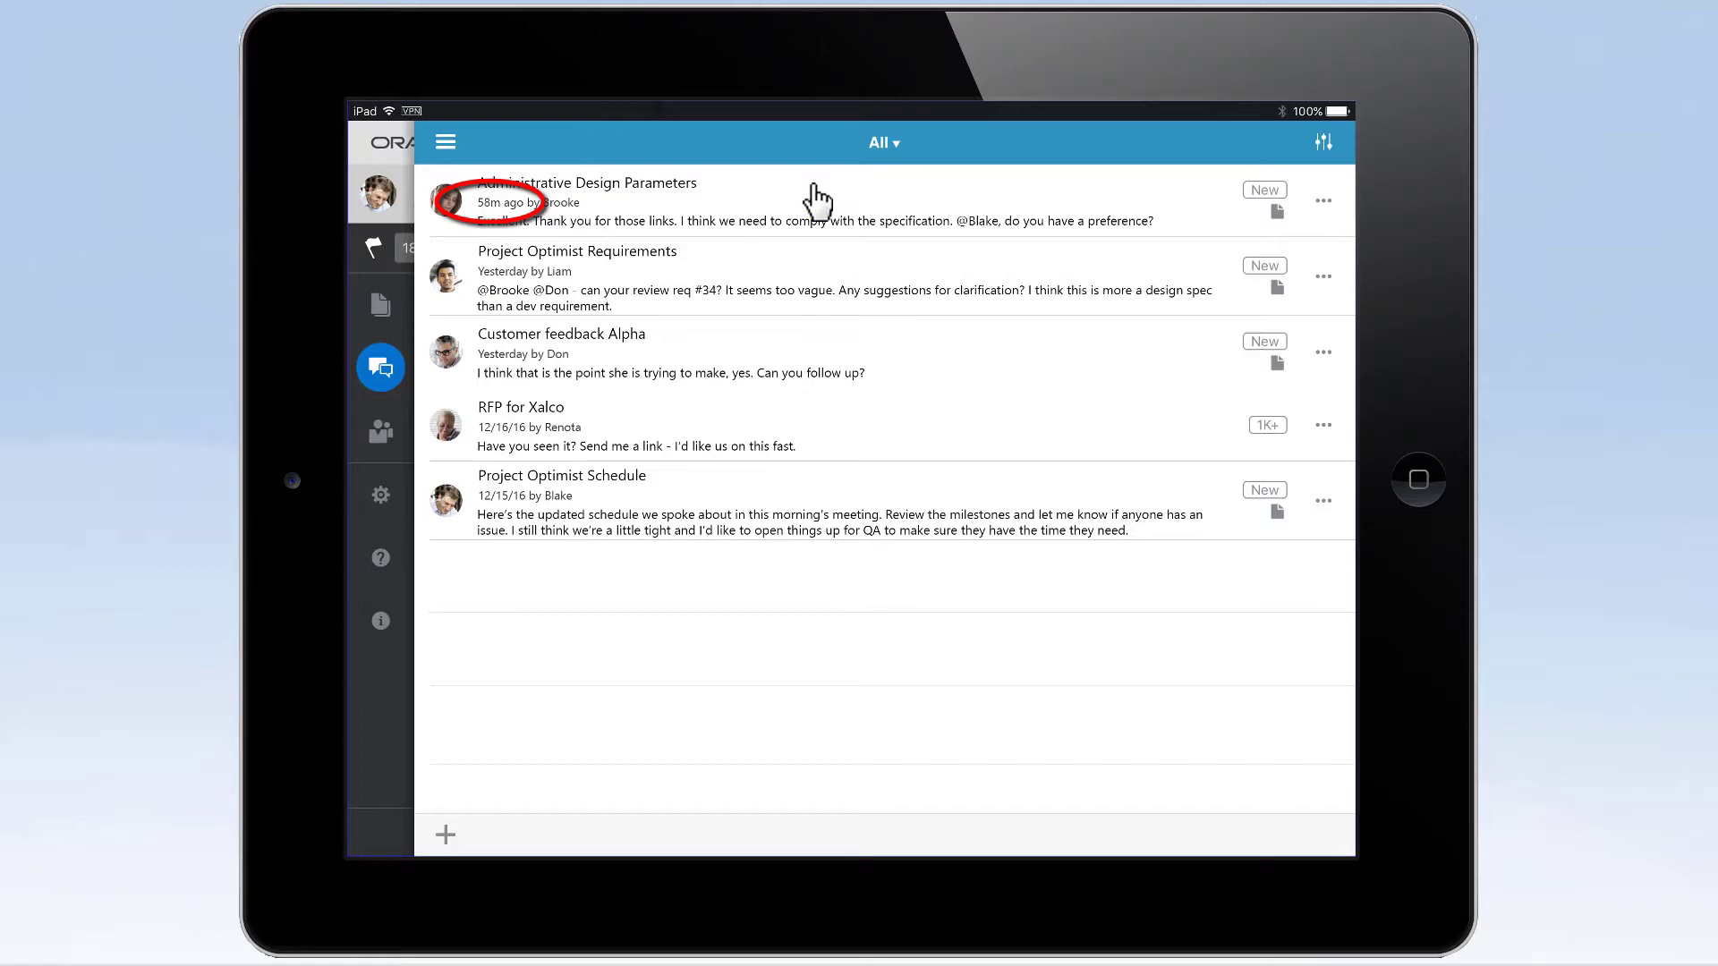
{"action": "left_click", "coordinate": [1322, 142]}
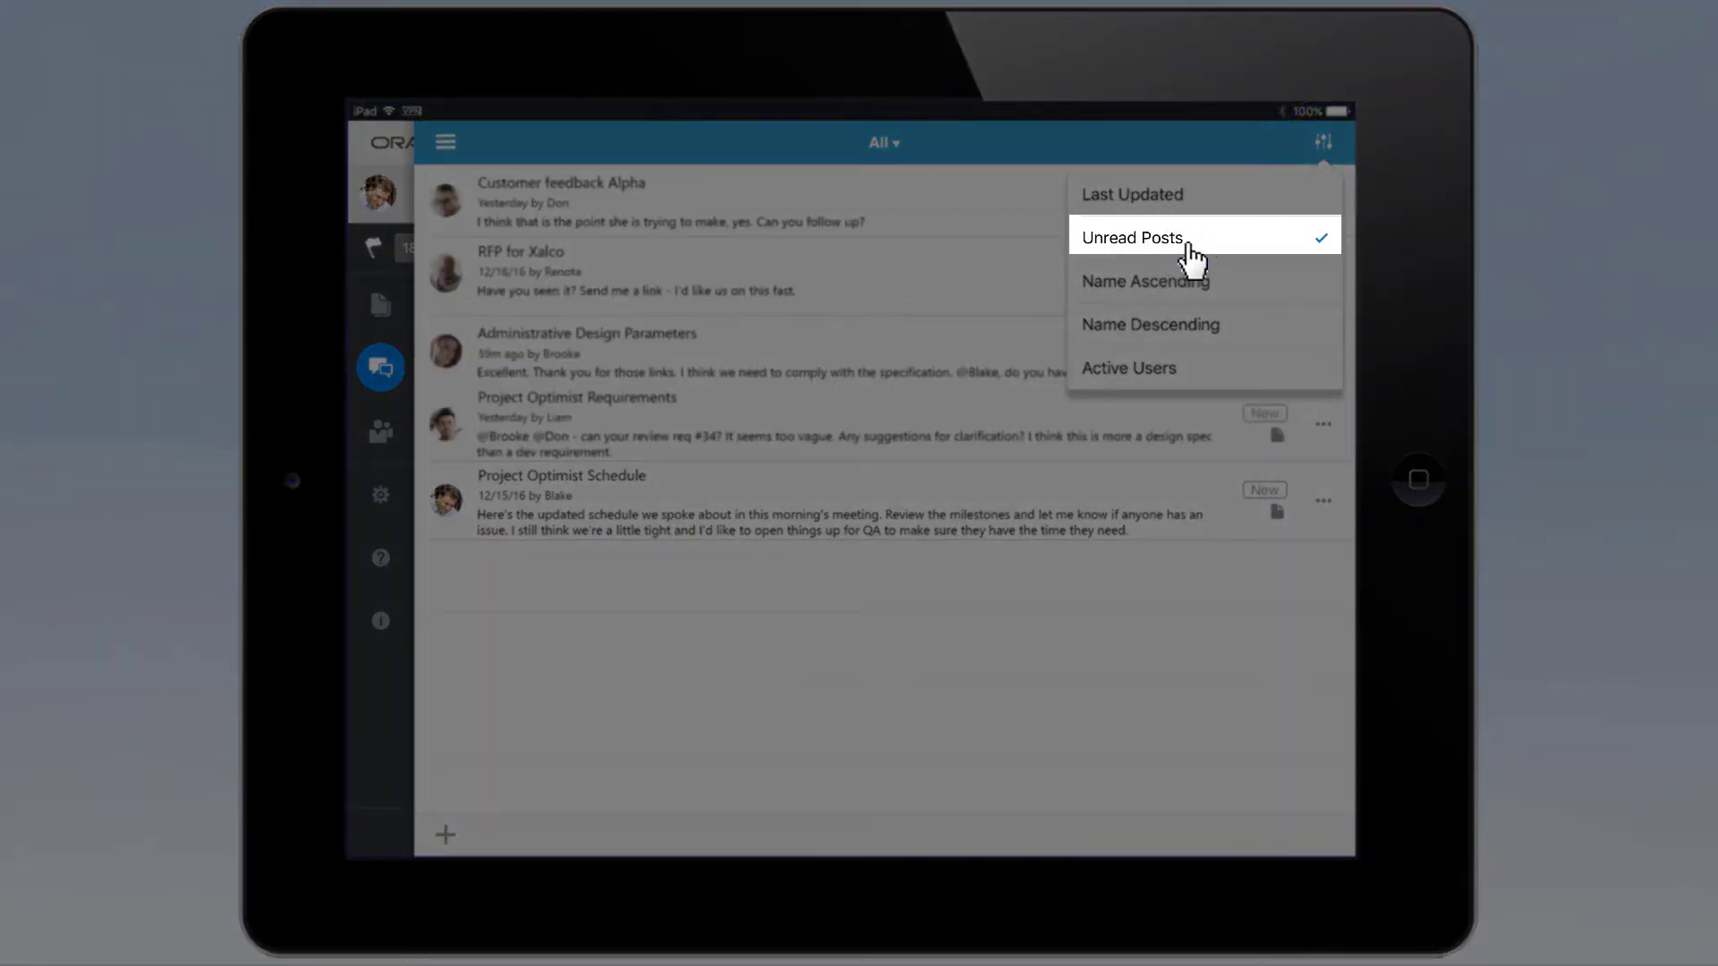
{"action": "left_click", "coordinate": [1132, 238]}
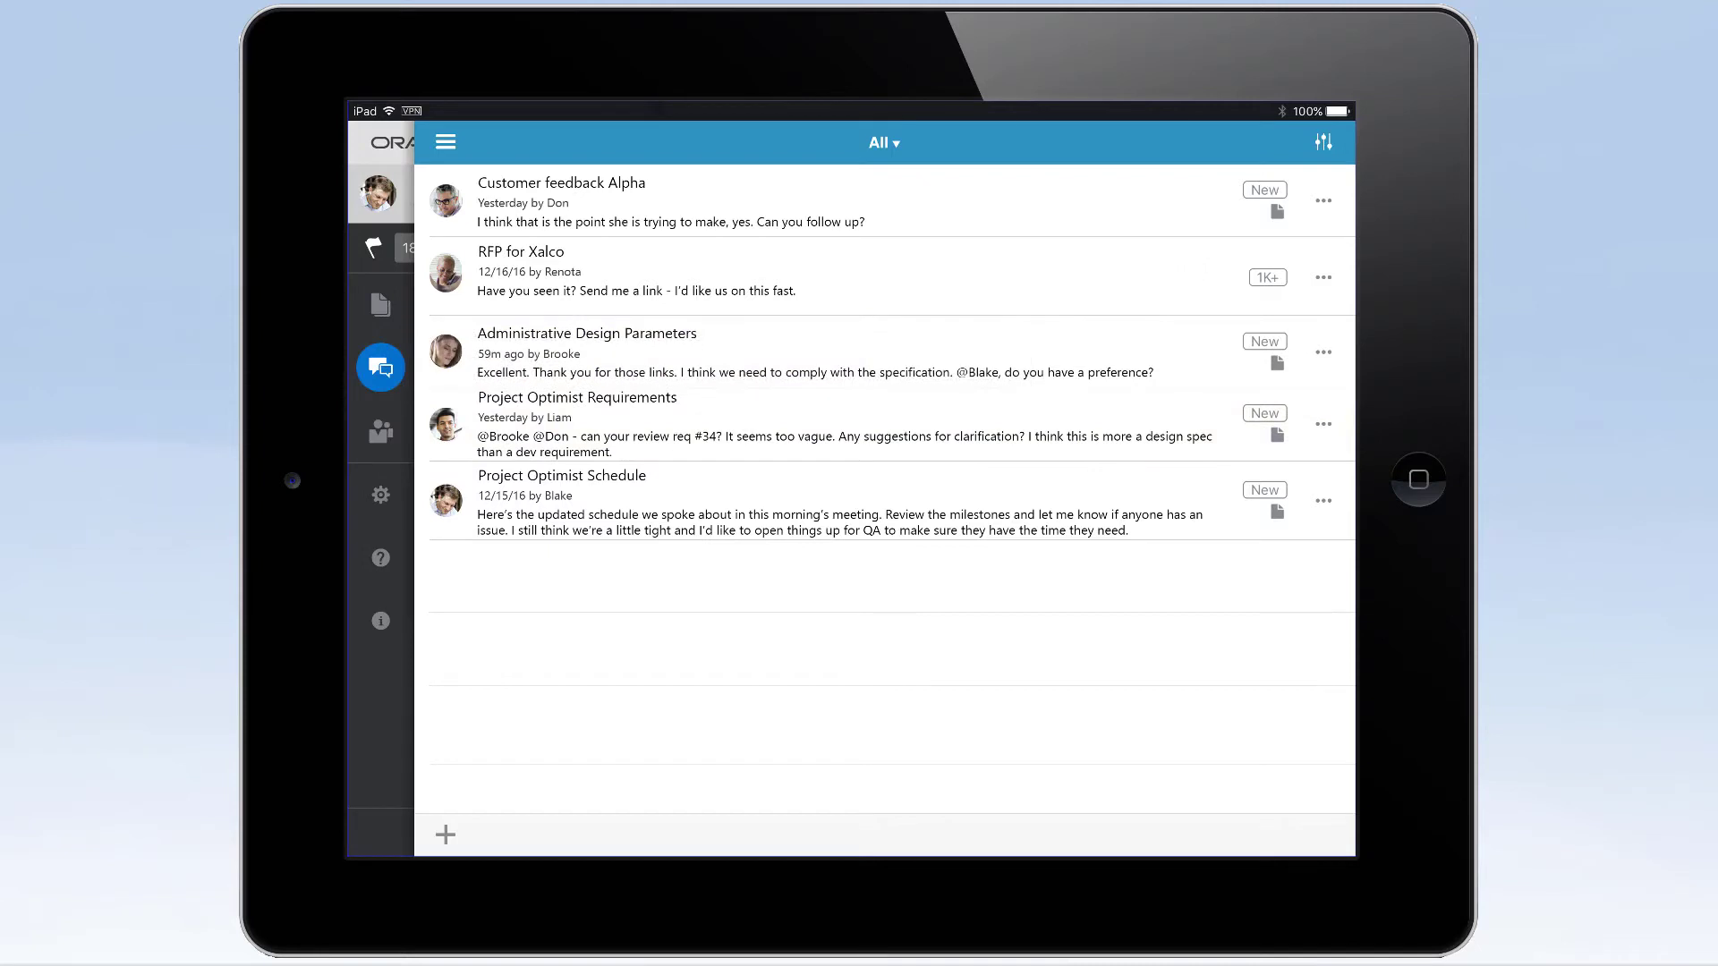
{"action": "mouse_move", "coordinate": [561, 350]}
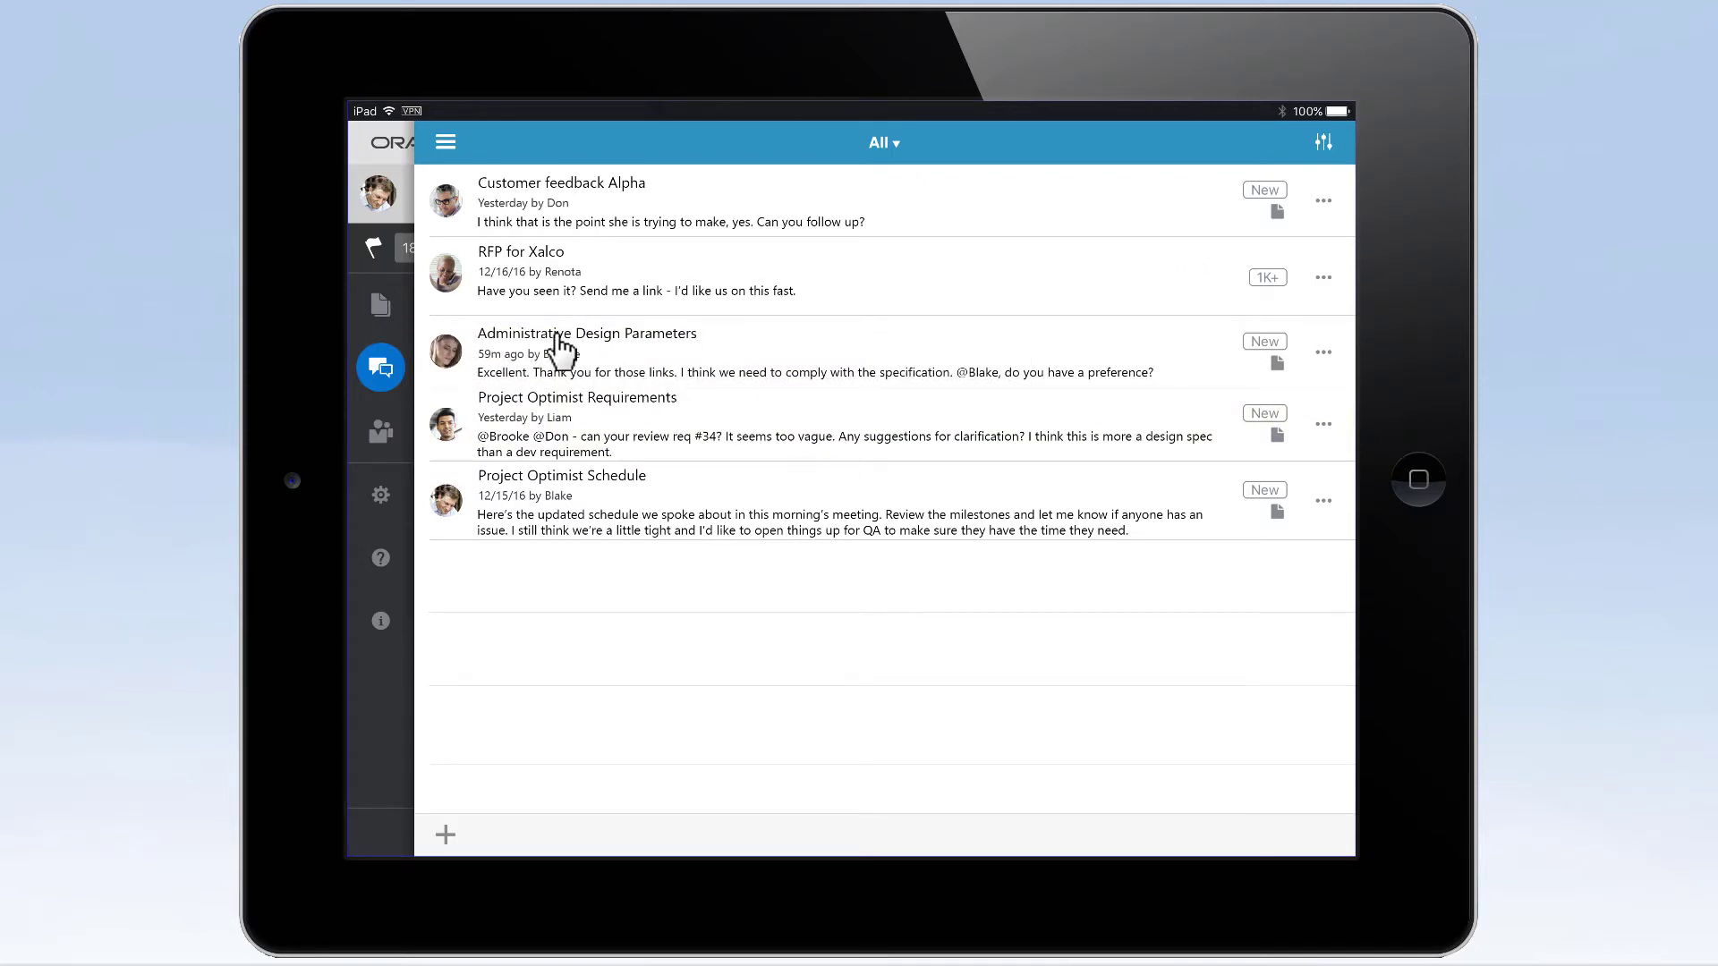
- Post 'I agree - we should comply with current standards.' in Administrative Design Parameters
{"action": "left_click", "coordinate": [586, 333]}
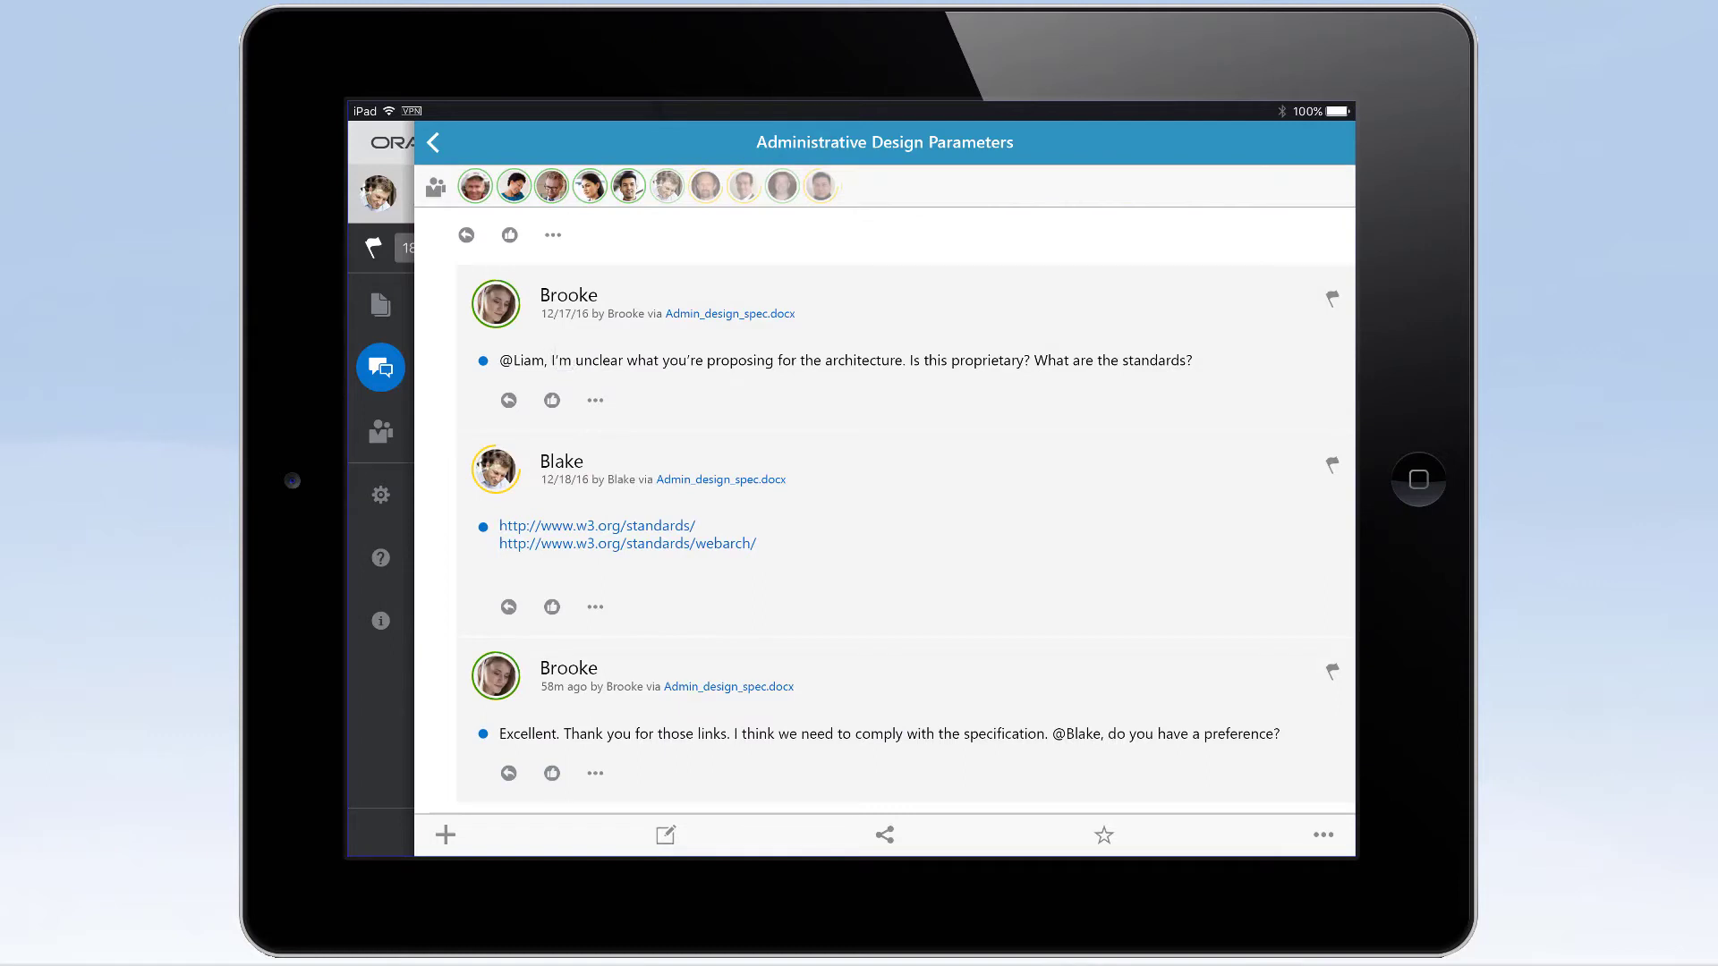
{"action": "left_click", "coordinate": [508, 400]}
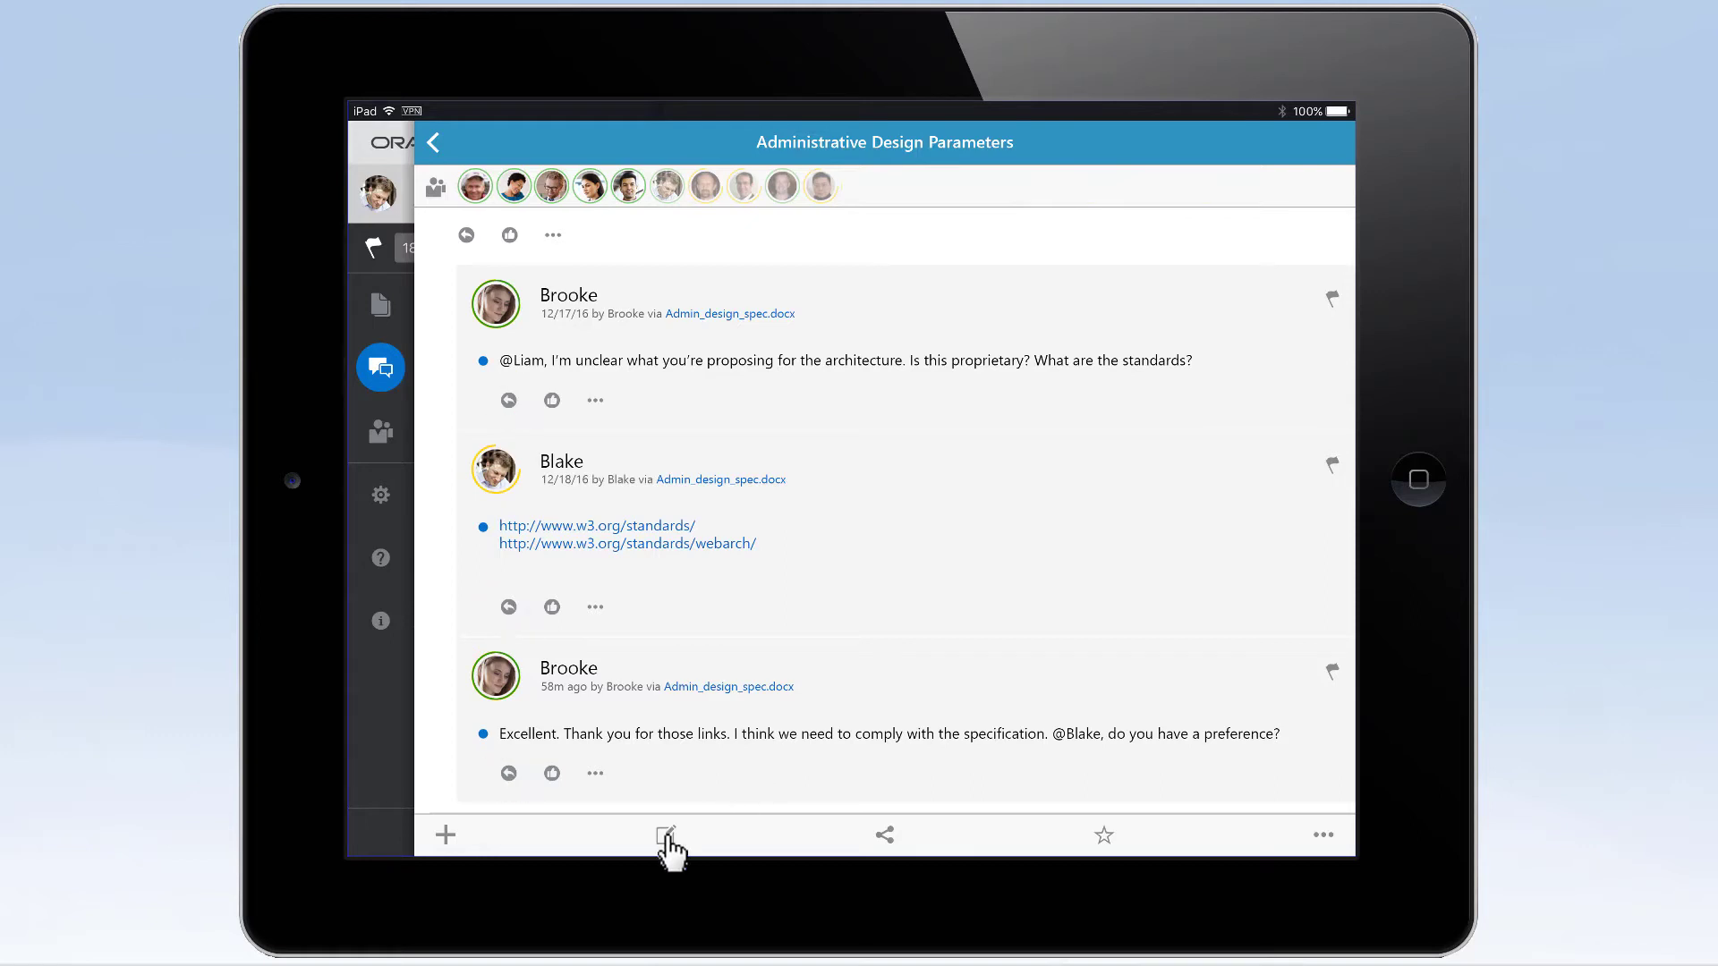
{"action": "left_click", "coordinate": [665, 835]}
{"action": "type", "text": "I agree - we should comply with current standards."}
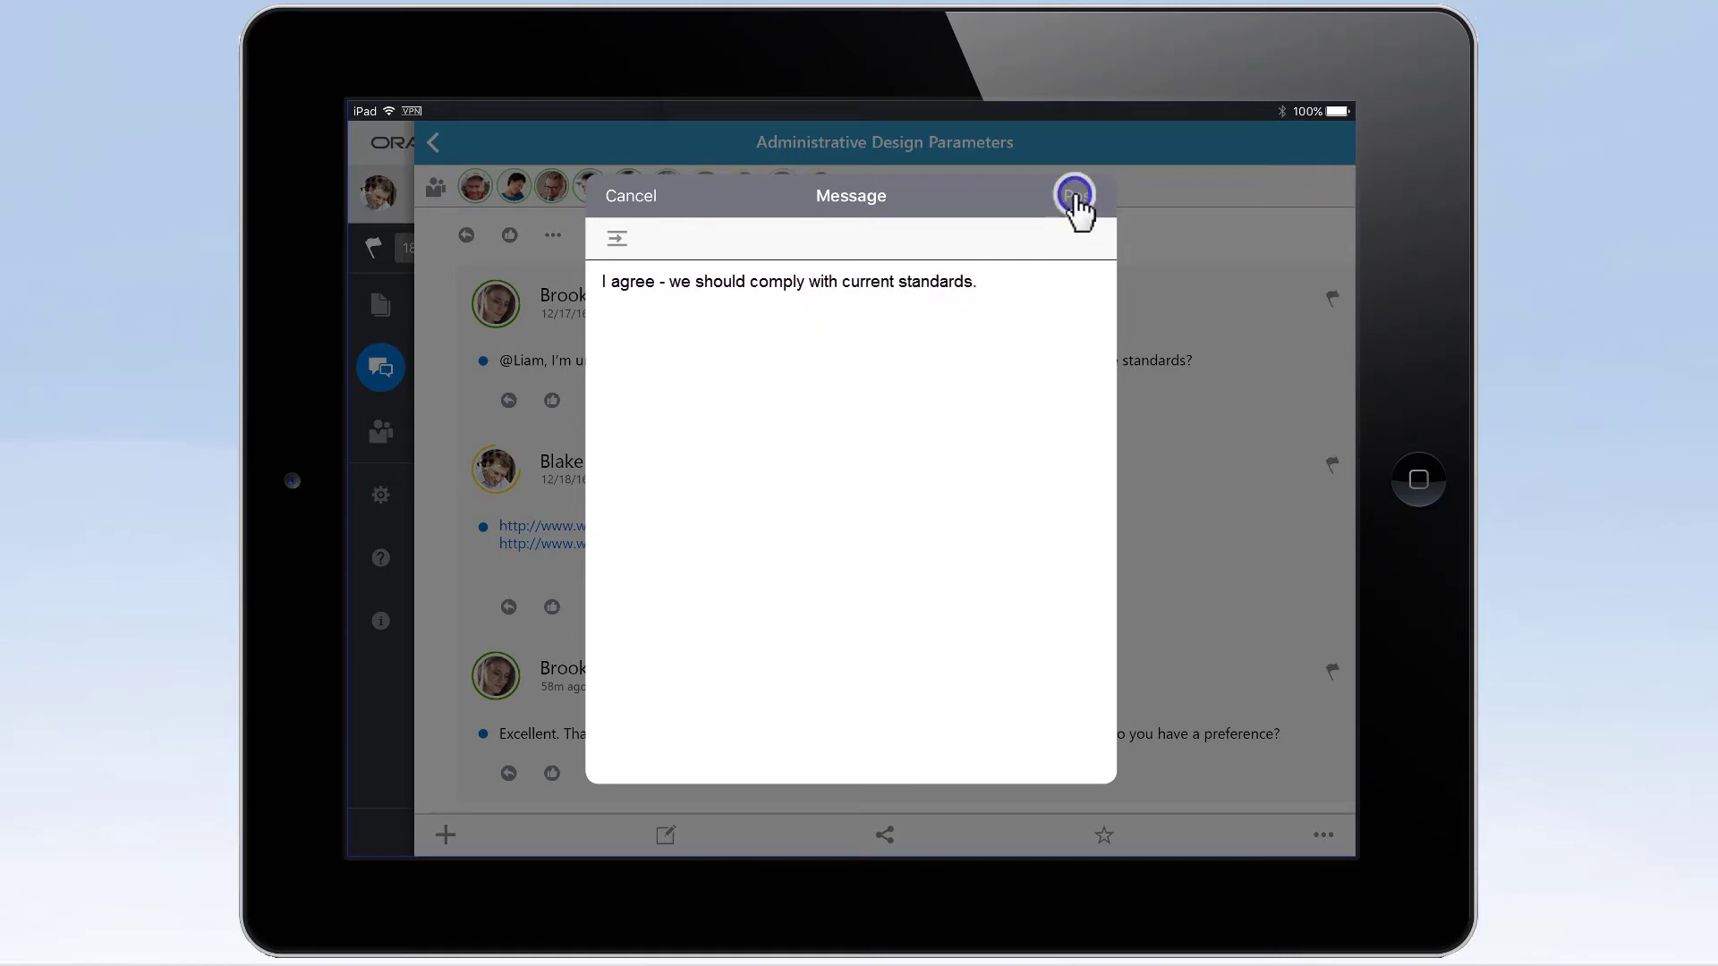
{"action": "left_click", "coordinate": [1073, 196]}
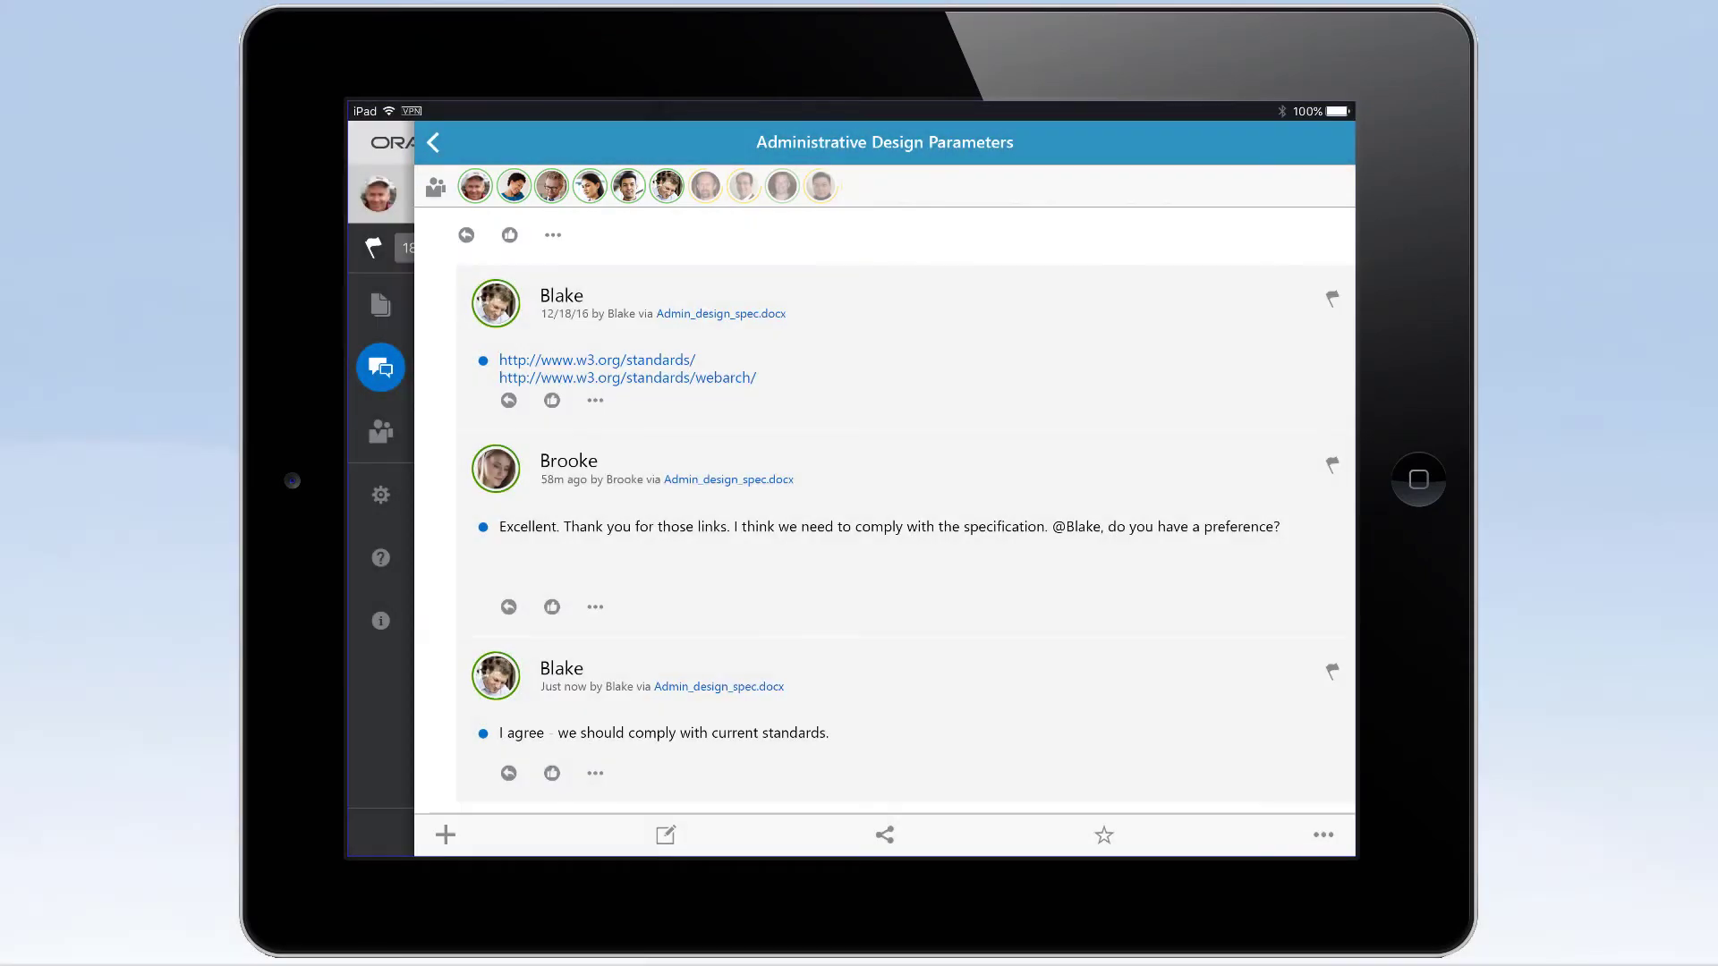
{"action": "mouse_move", "coordinate": [884, 233]}
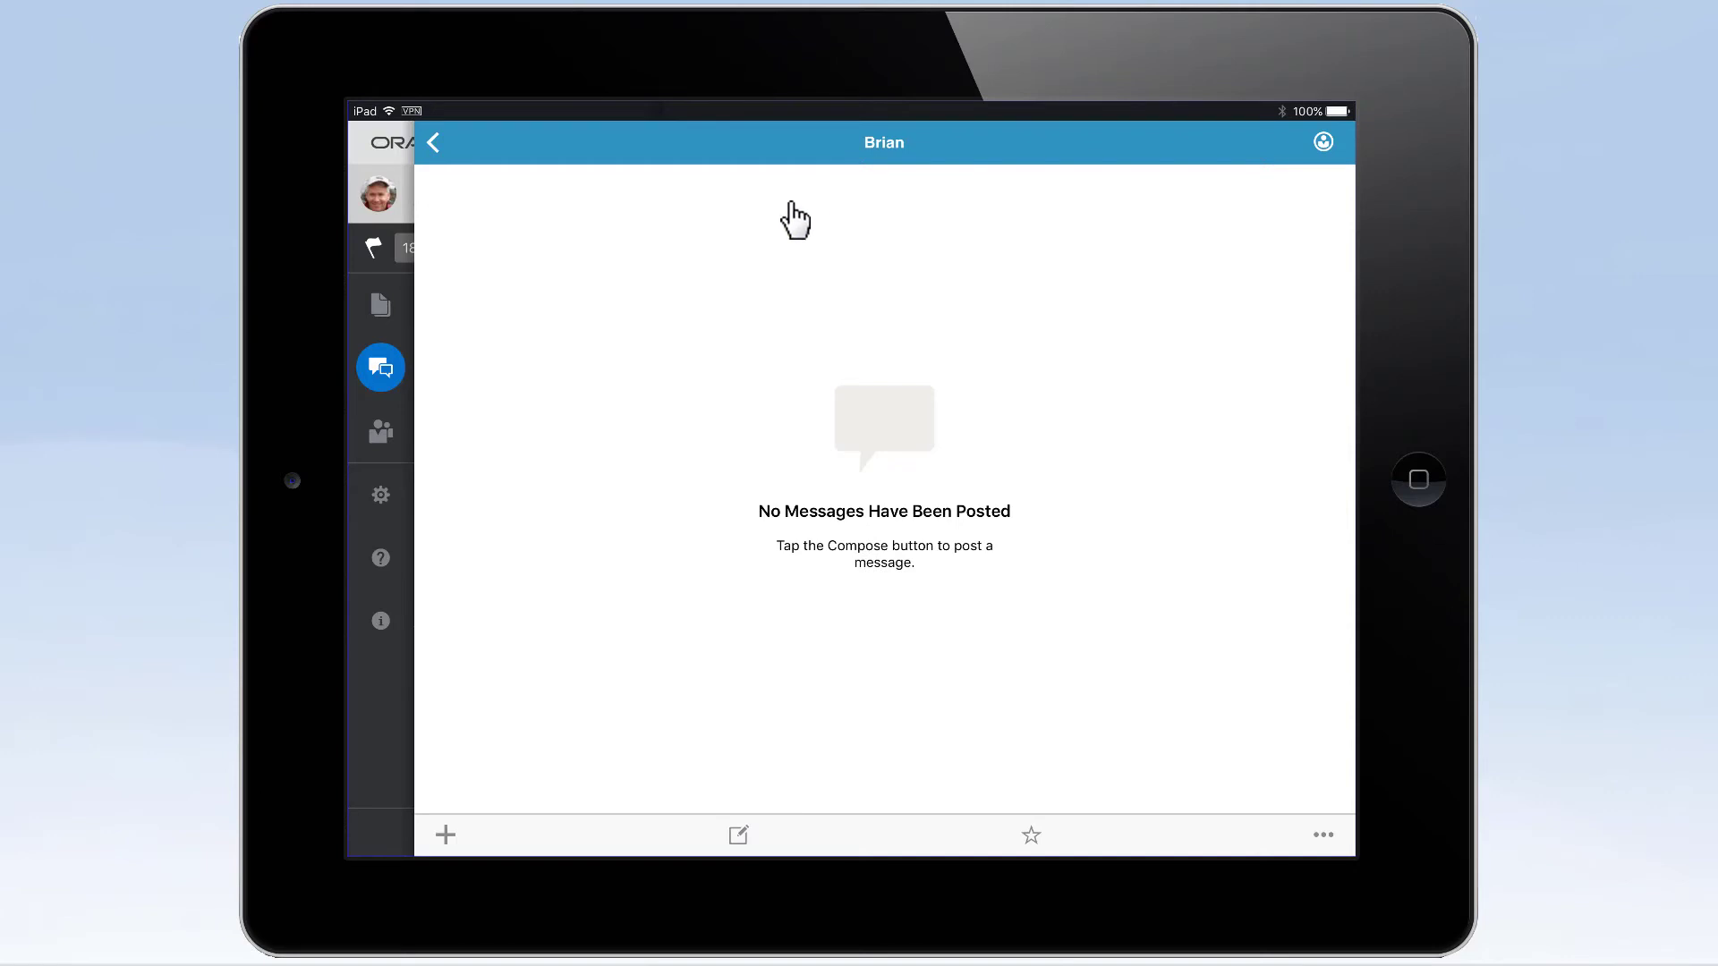
- Leave the empty Brian conversation to reach the People You Follow list
{"action": "left_click", "coordinate": [381, 428]}
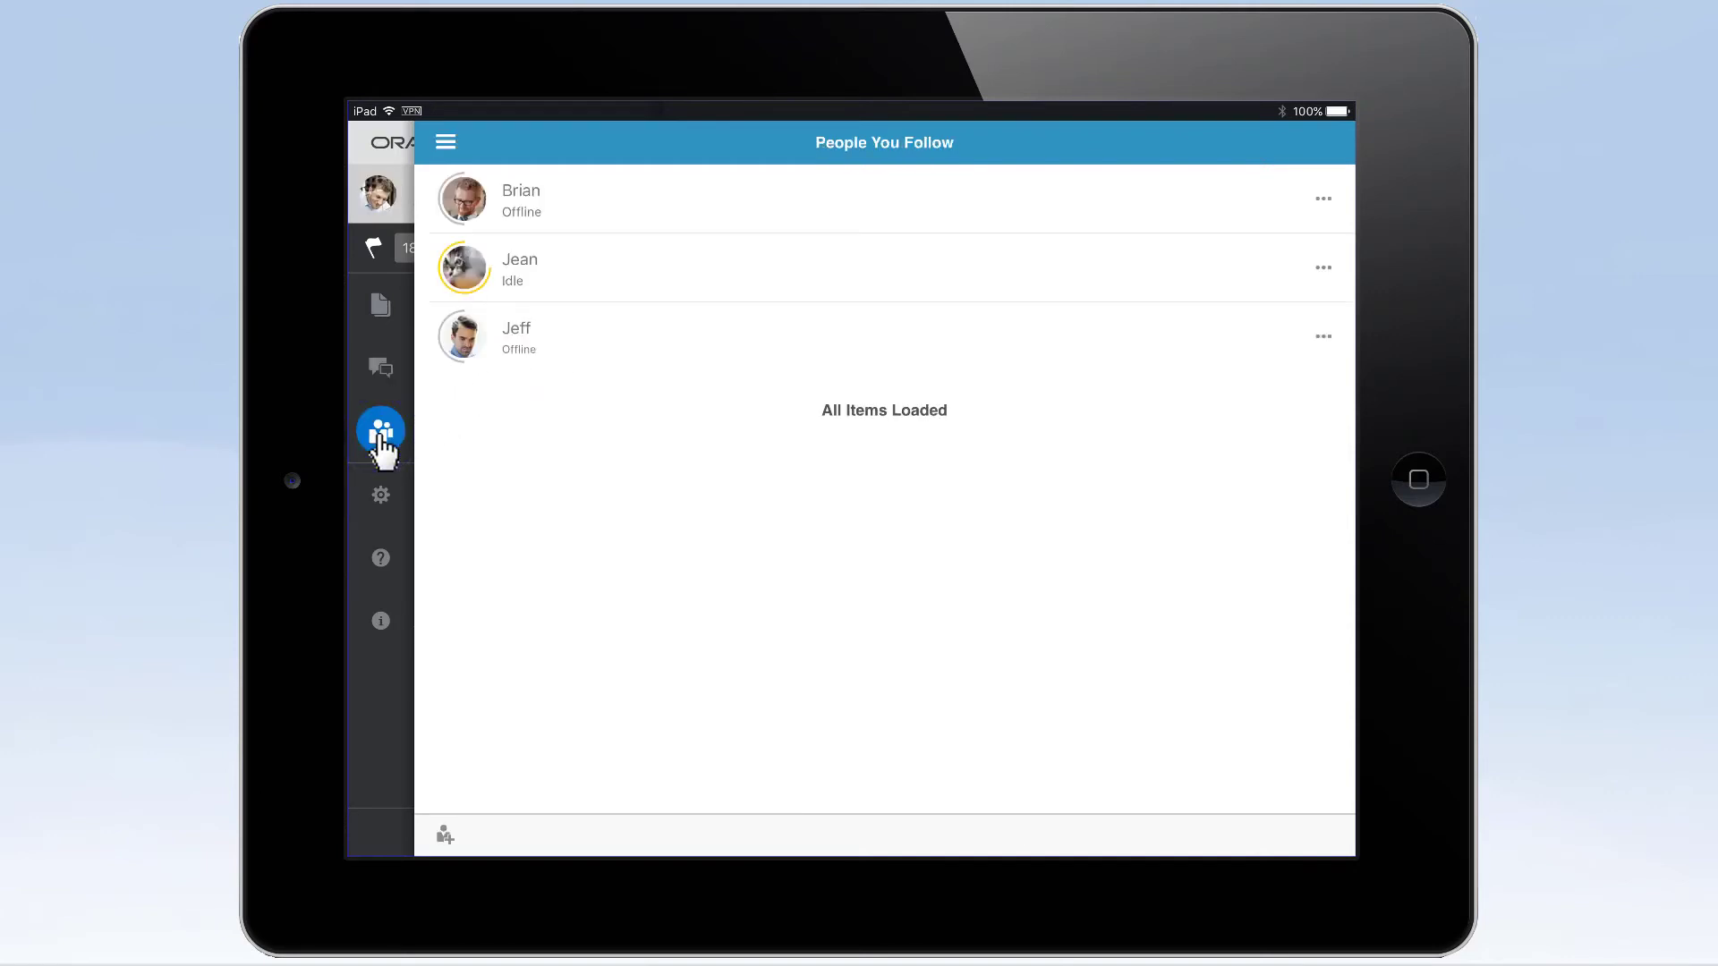
{"action": "mouse_move", "coordinate": [479, 278]}
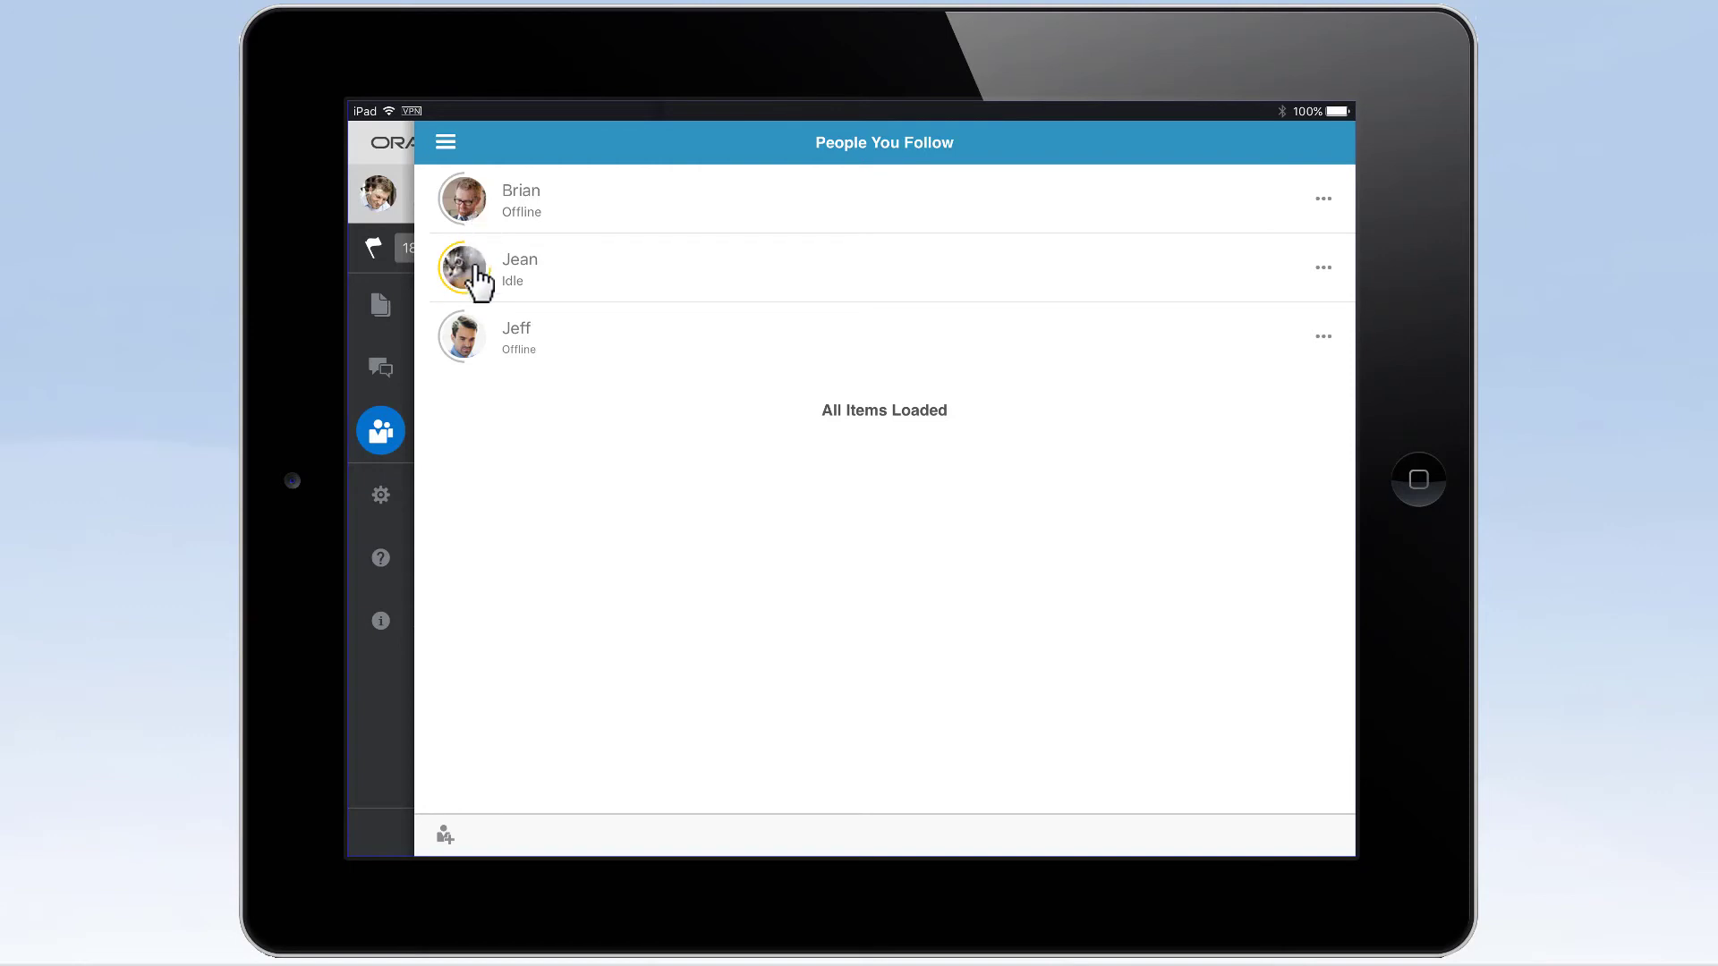
{"action": "mouse_move", "coordinate": [876, 321]}
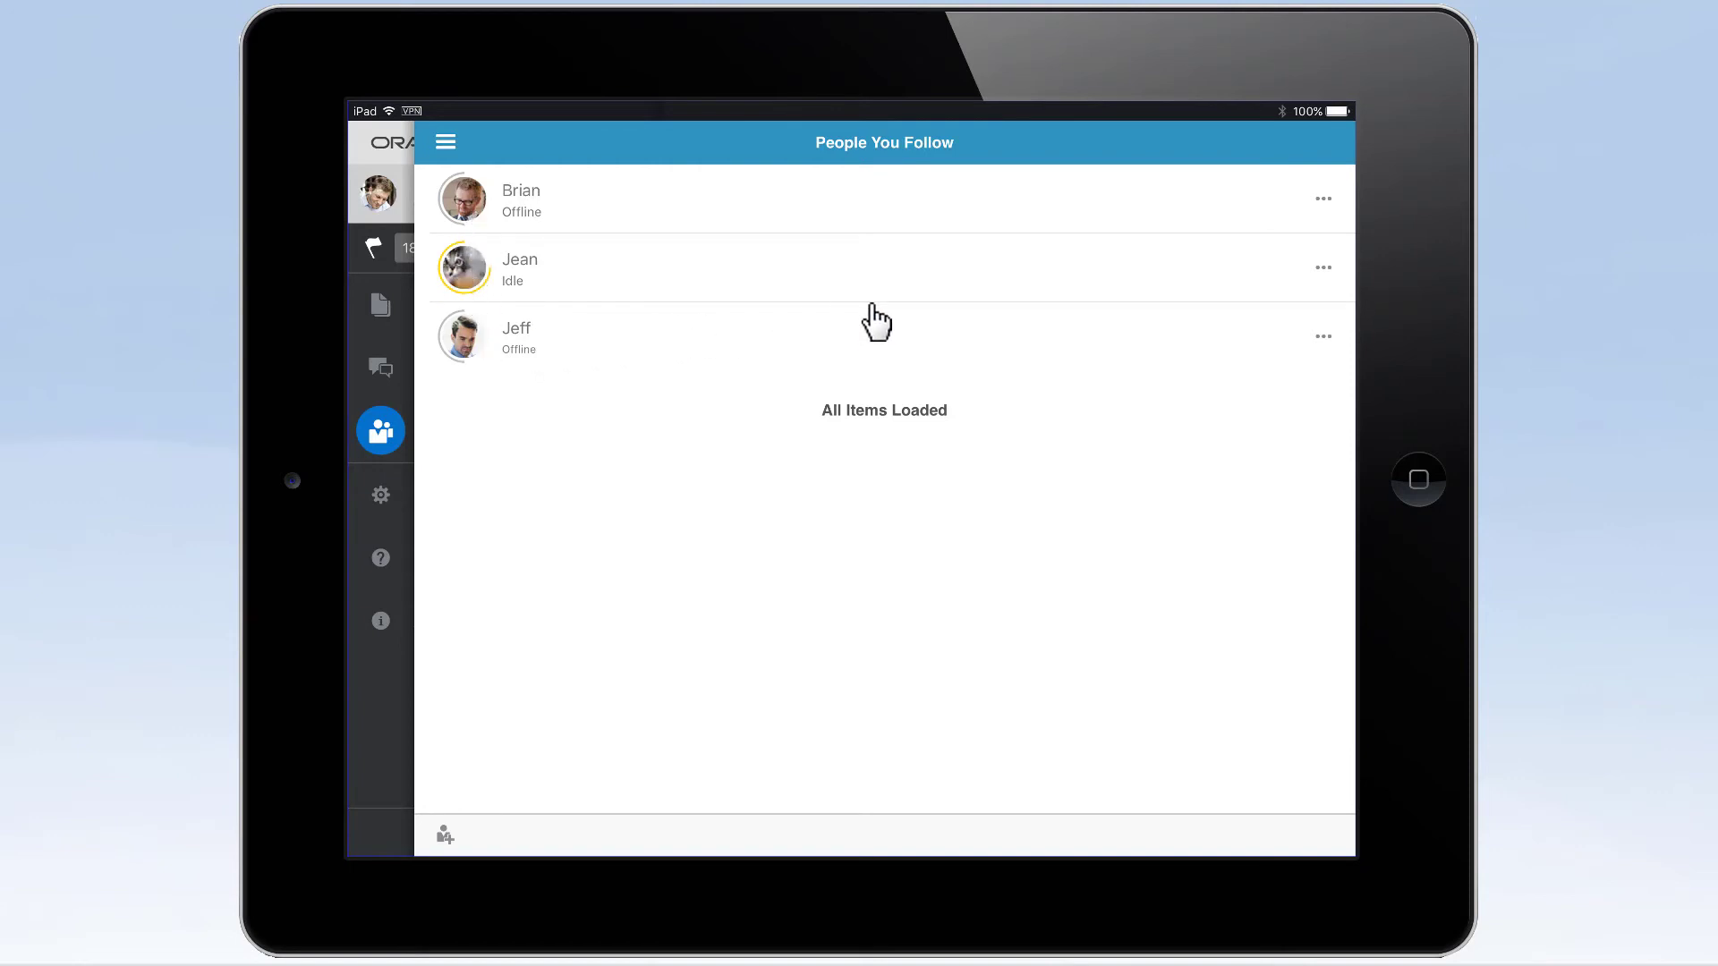
- Show Jean's Profile and Unfollow options in the People You Follow list
{"action": "left_click", "coordinate": [1322, 266]}
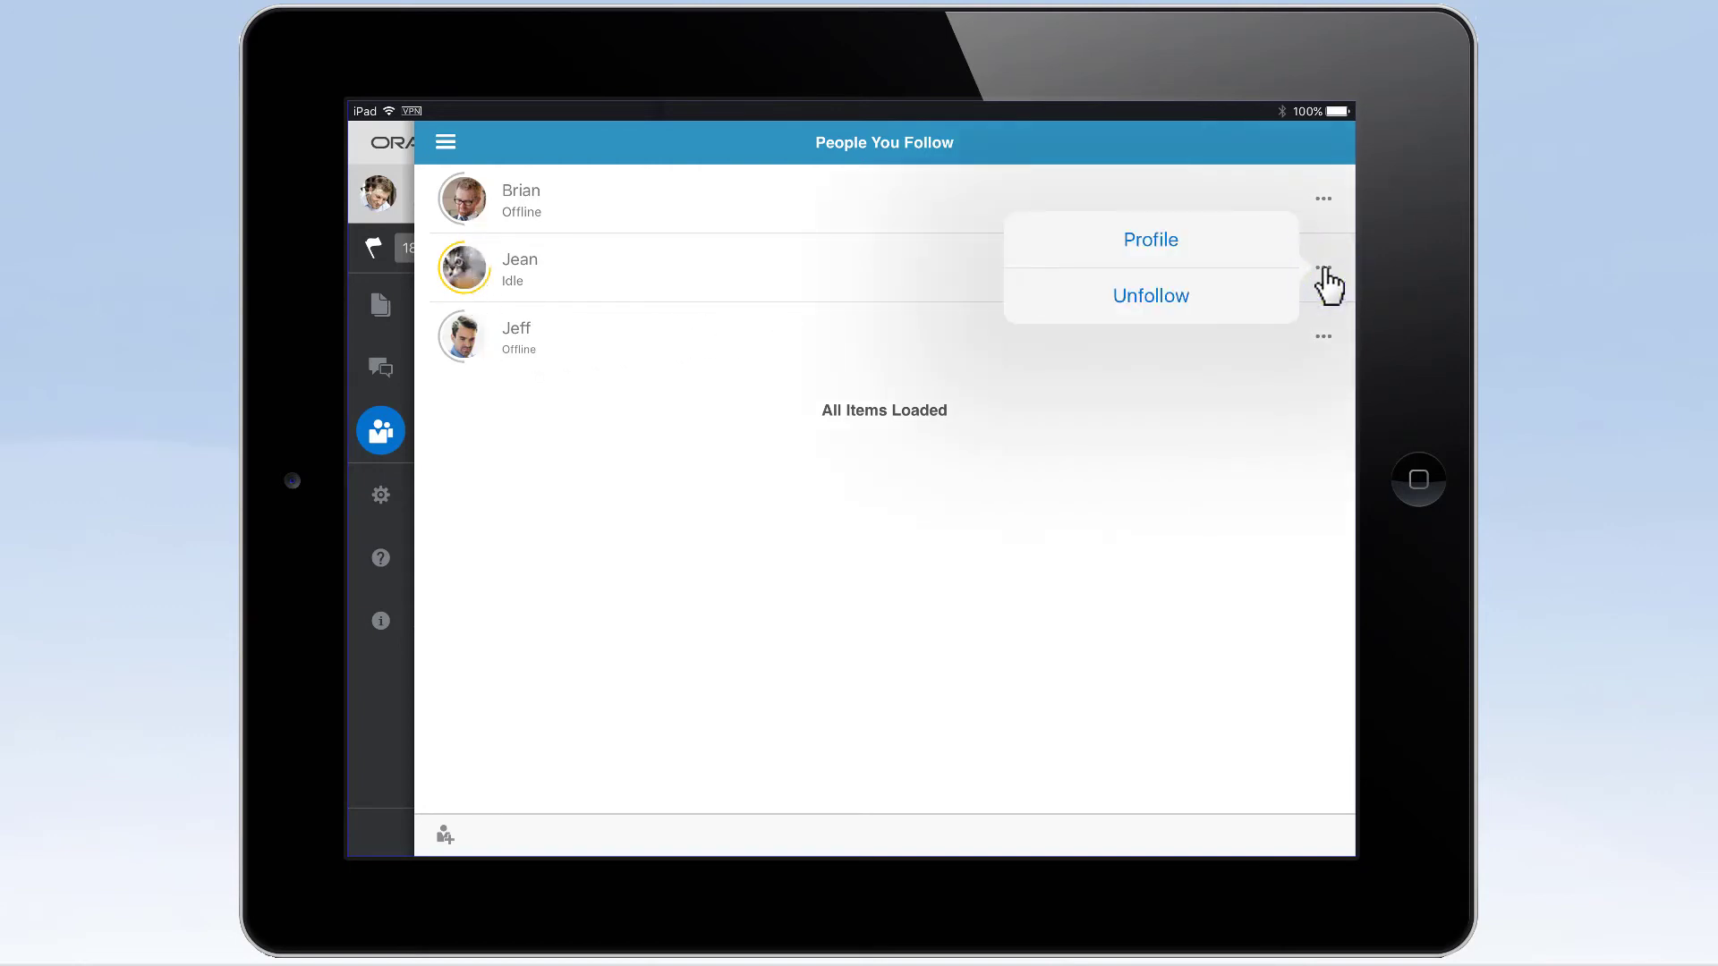